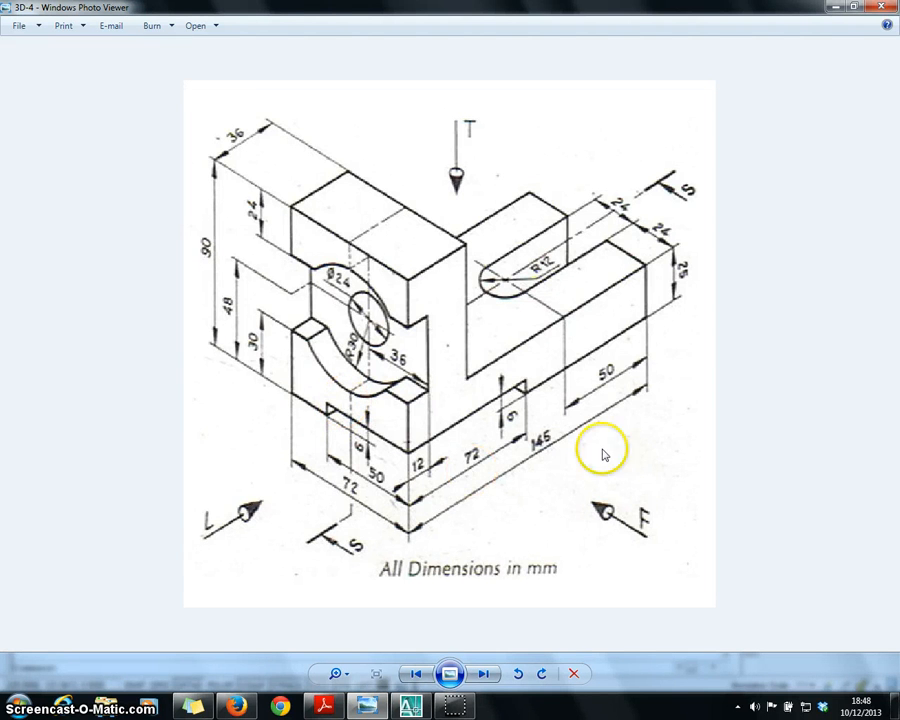
mouse_move(378, 490)
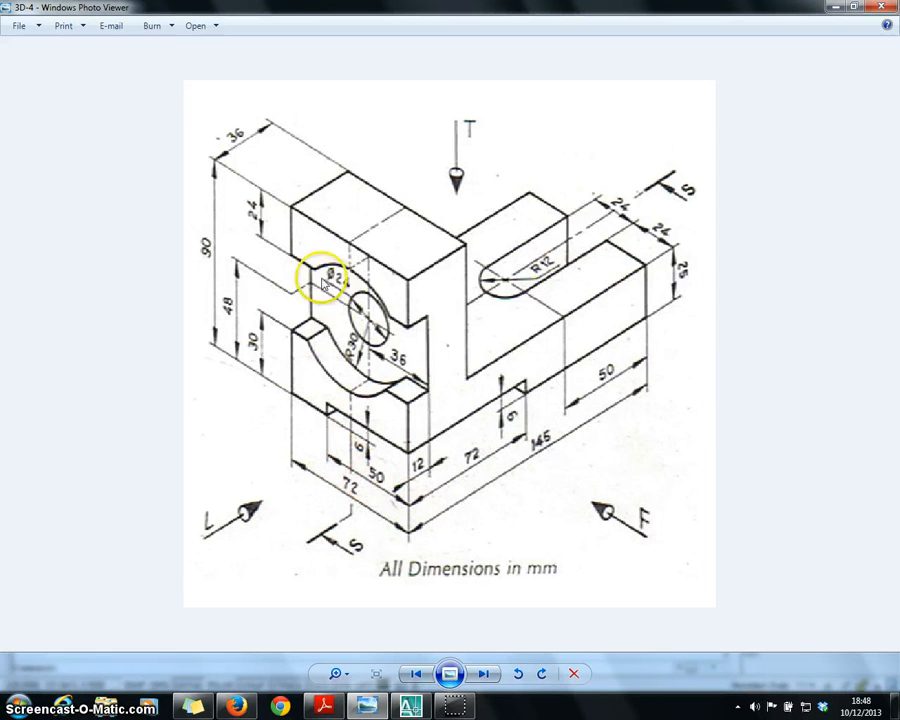
mouse_move(332, 413)
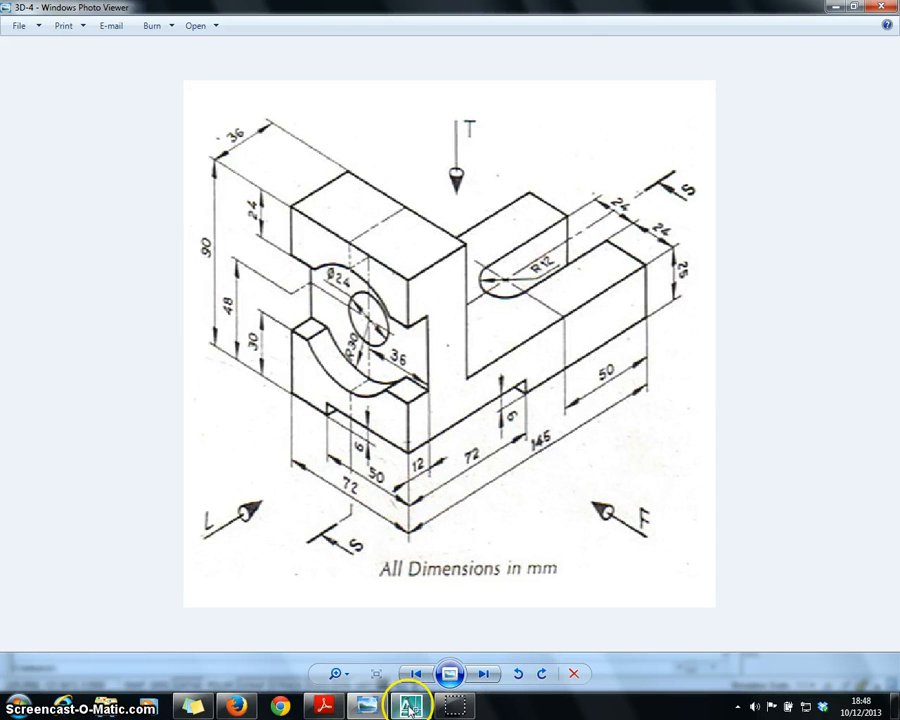
- Switch to AutoCAD, set the Front view, and draw the block face outline
left_click(411, 707)
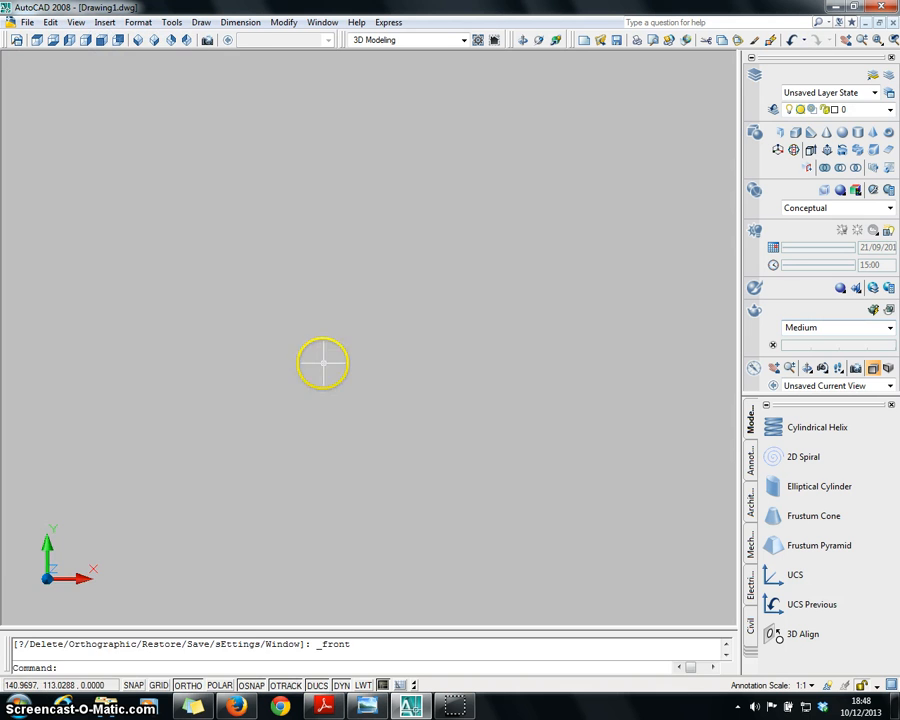
left_click(155, 40)
type("l")
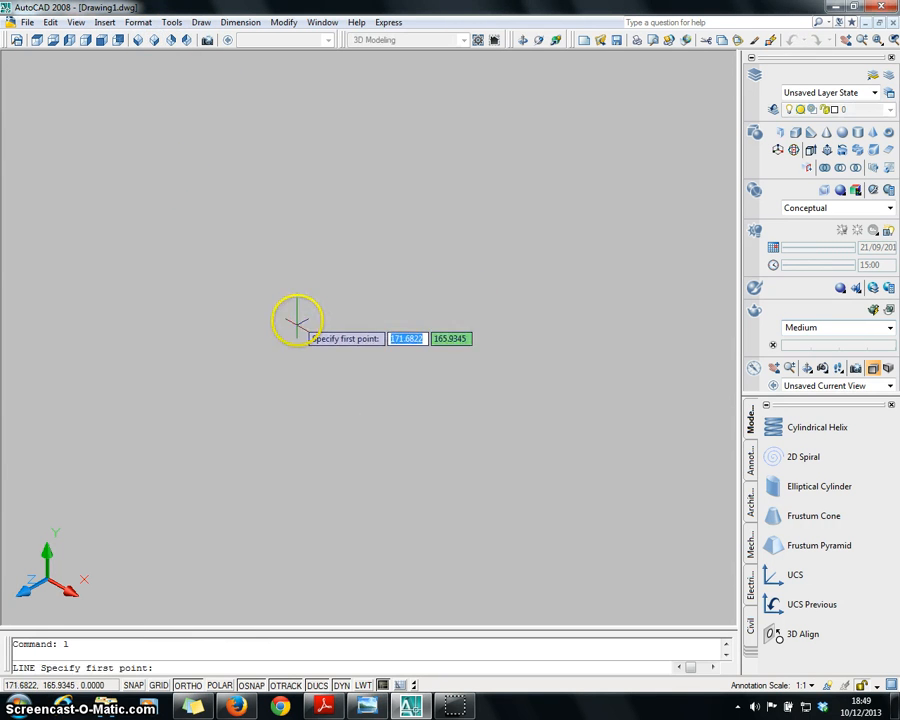
mouse_move(283, 368)
type("9")
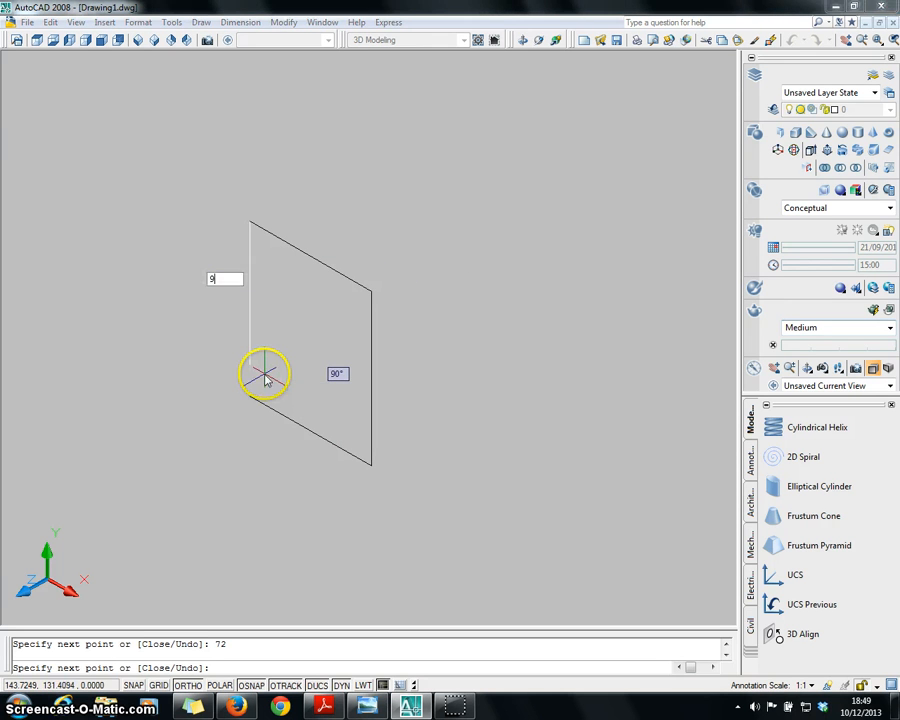
key("Escape")
type("l")
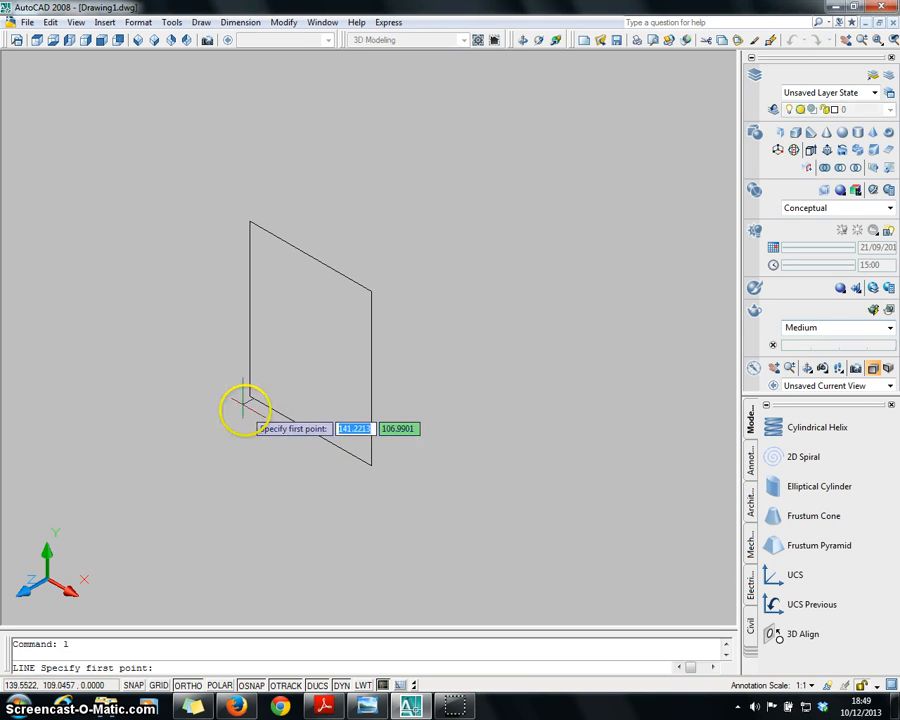
- Add guide lines across the face (30, 72) and a vertical guide from the top-left corner
left_click(245, 400)
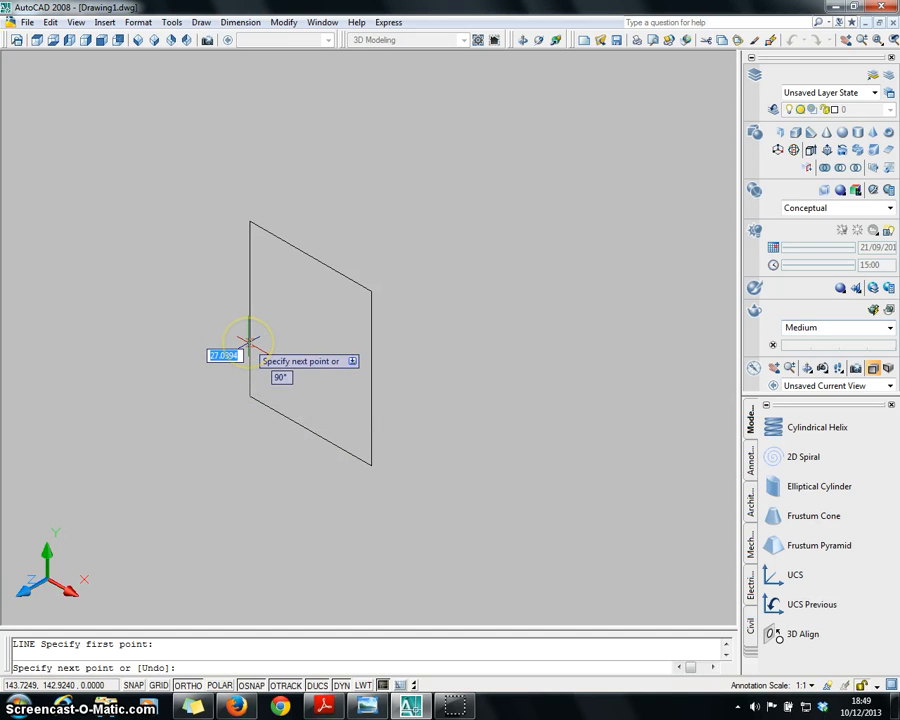
type("30")
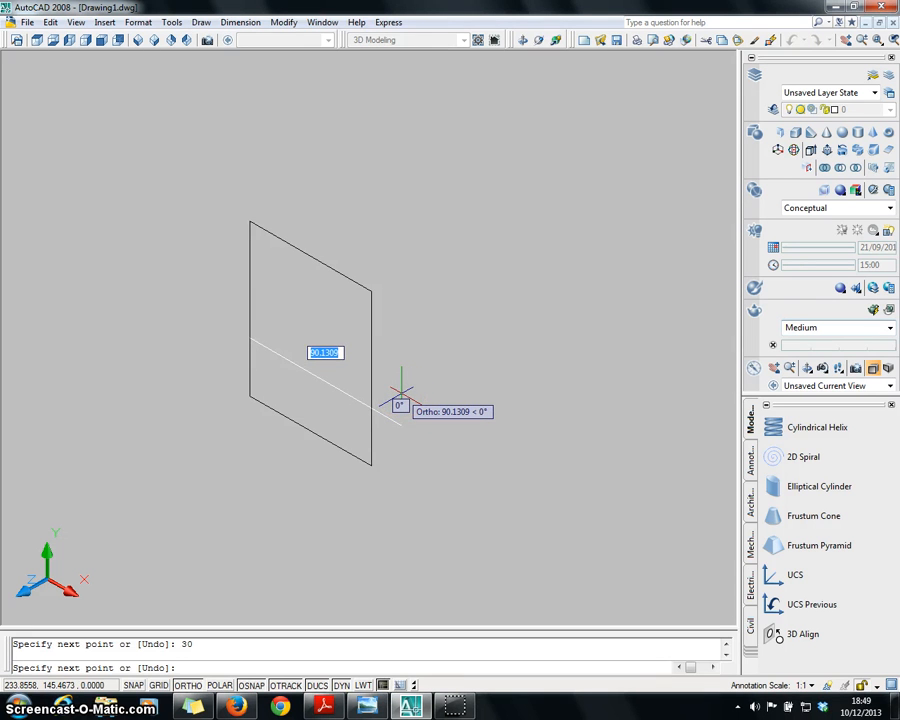
type("72")
type("l")
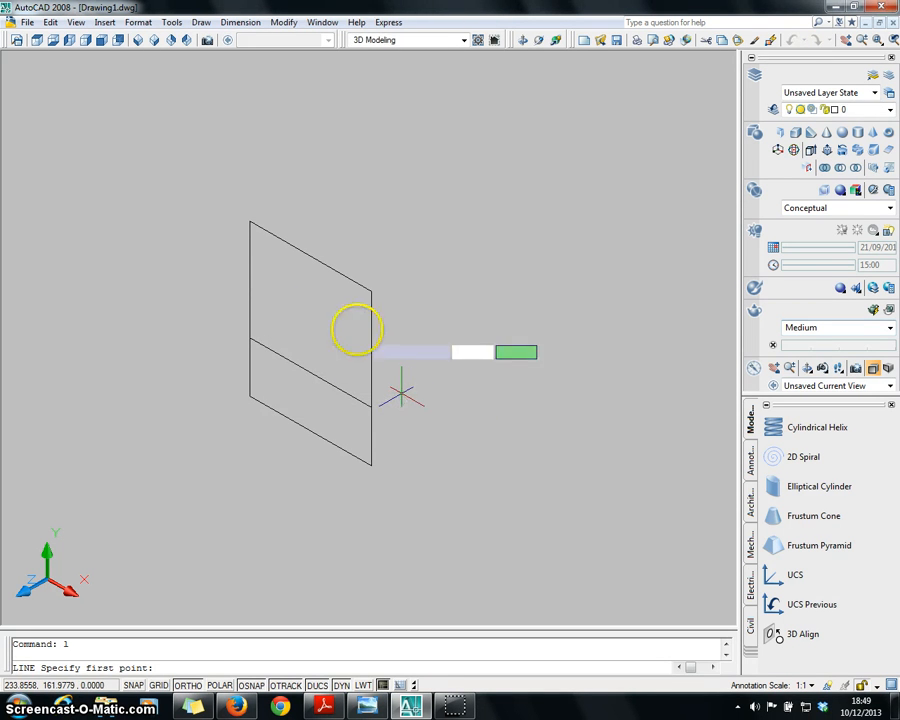
mouse_move(245, 220)
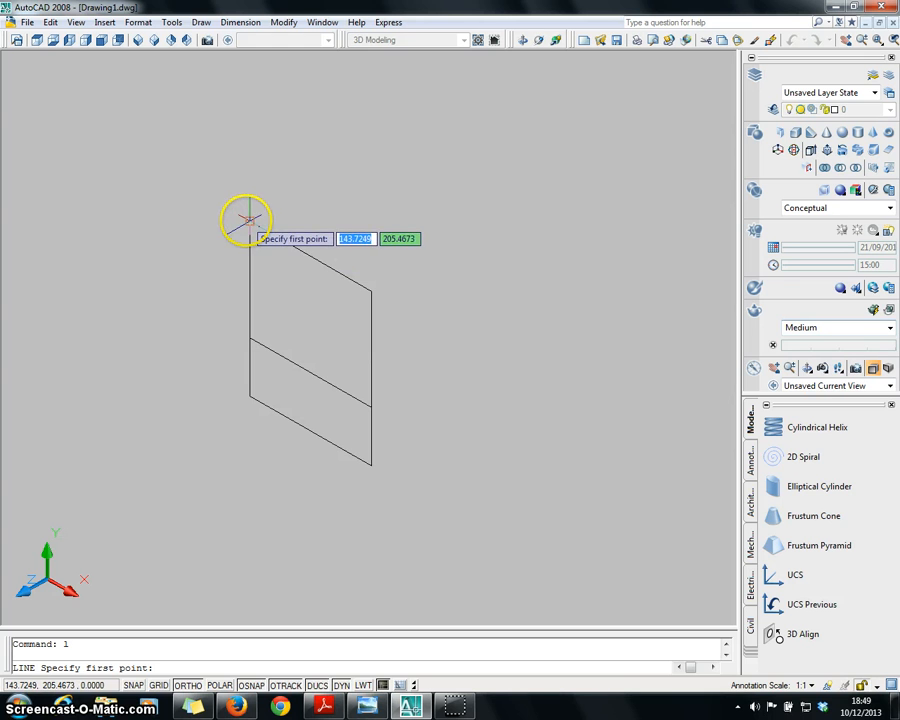
left_click(245, 220)
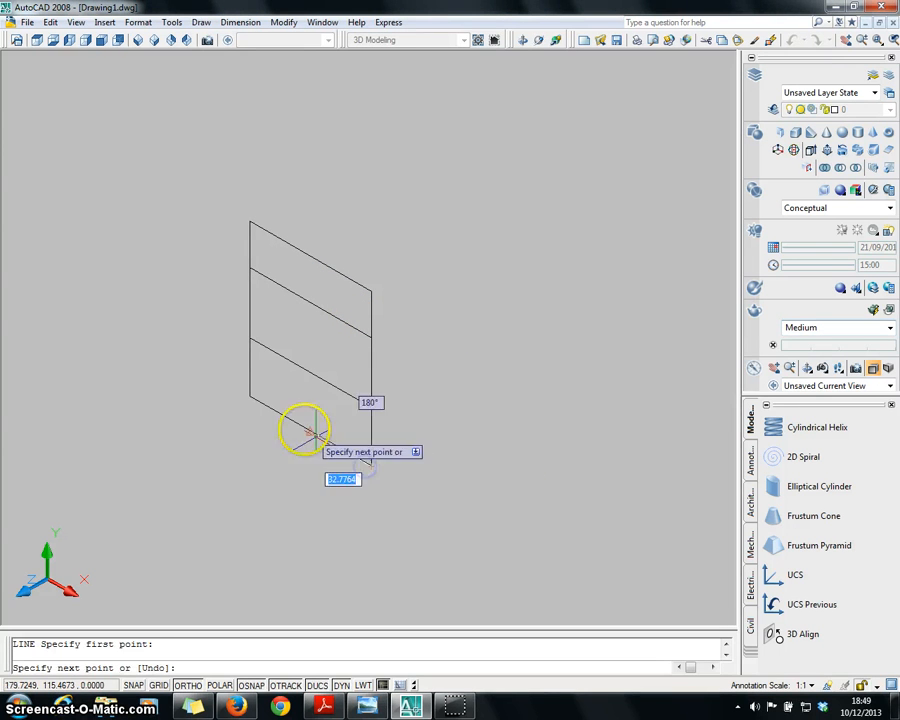
mouse_move(300, 460)
type("36")
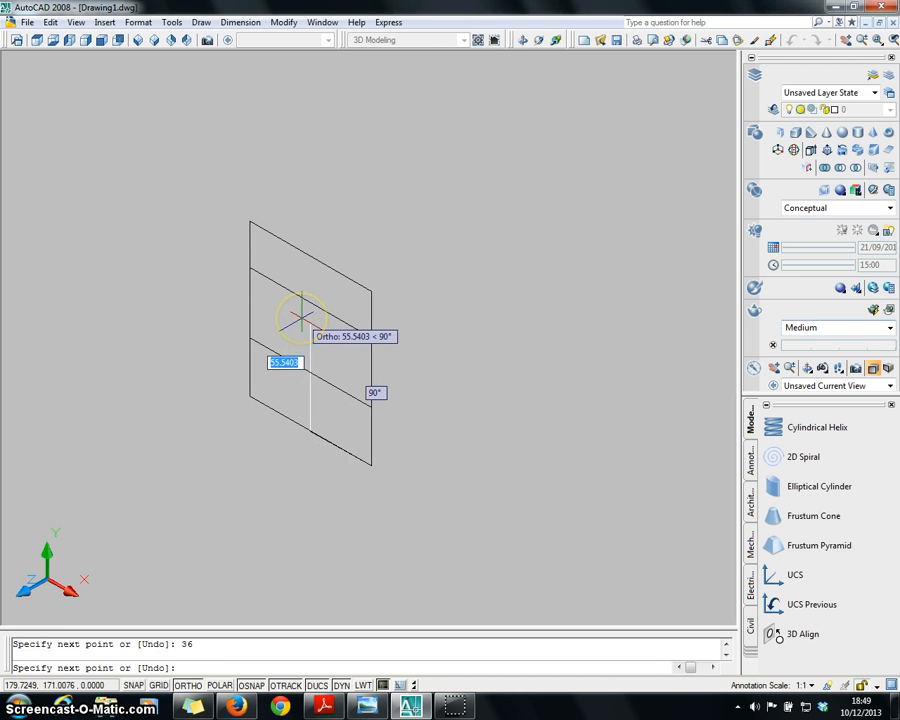
key("Escape")
type("c")
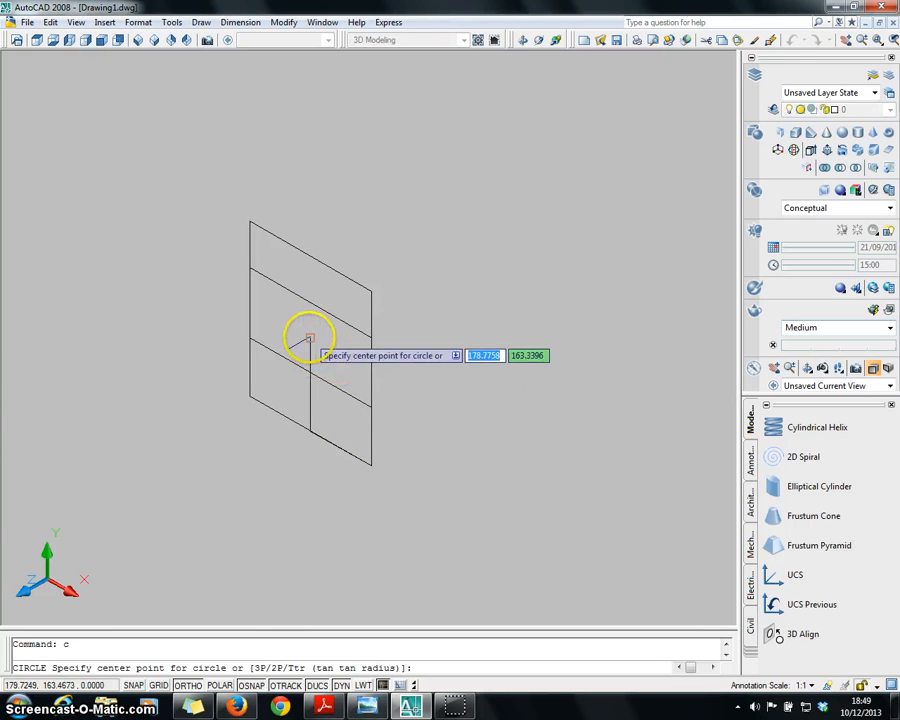
- Draw radius 30 and diameter 24 circles at the guide crossing and trim the guide inside
left_click(320, 340)
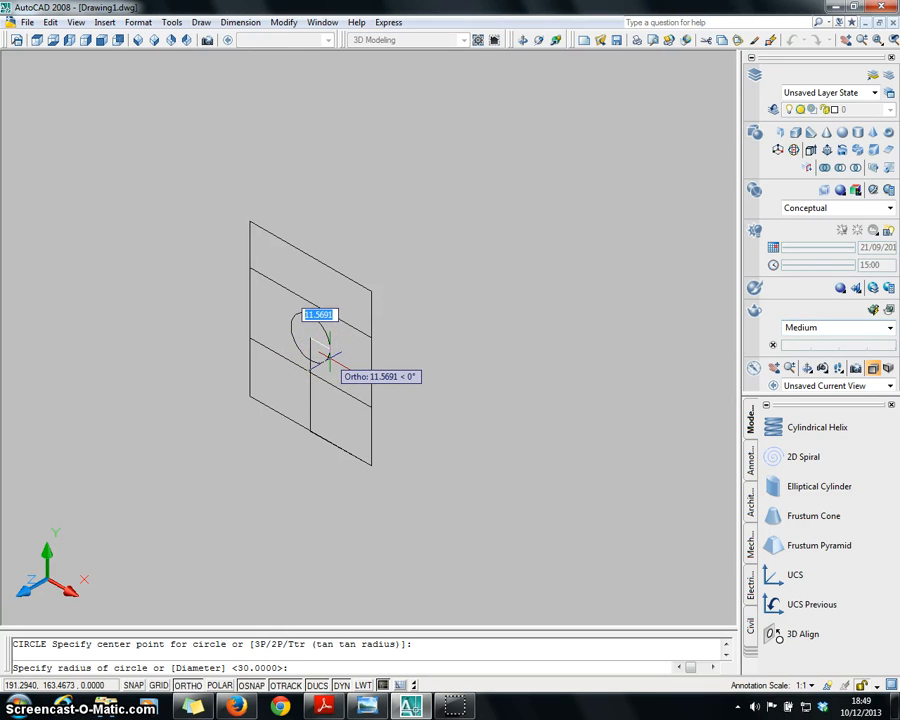
type("30")
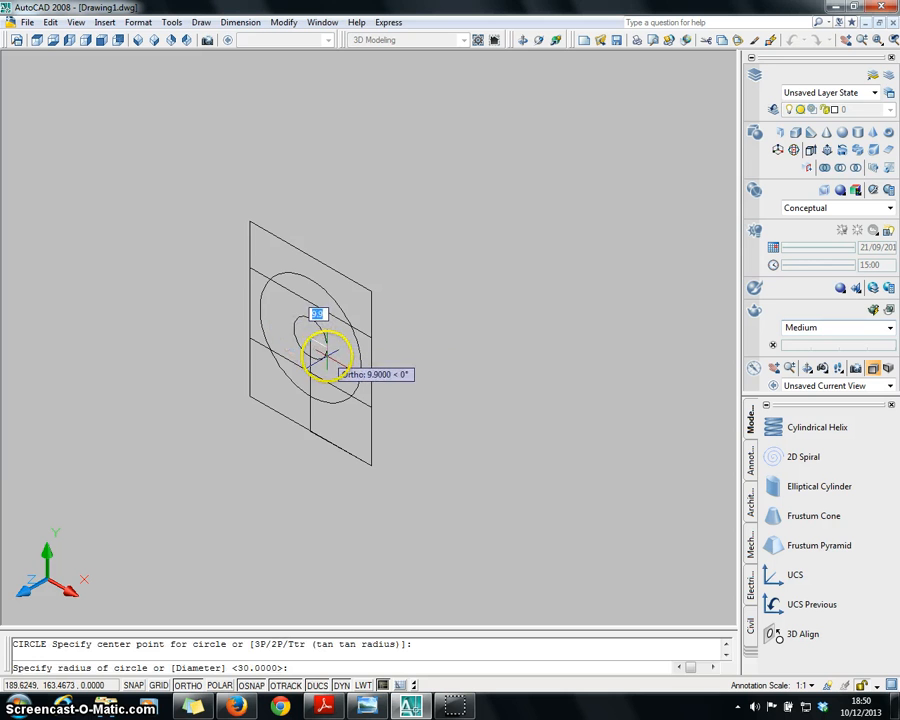
type("d")
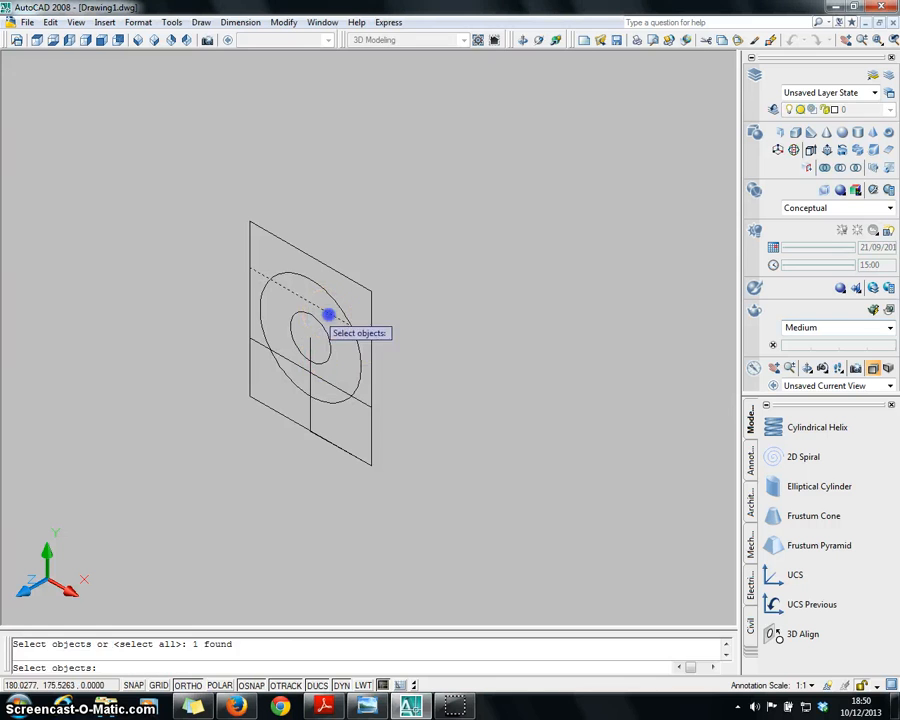
left_click(290, 300)
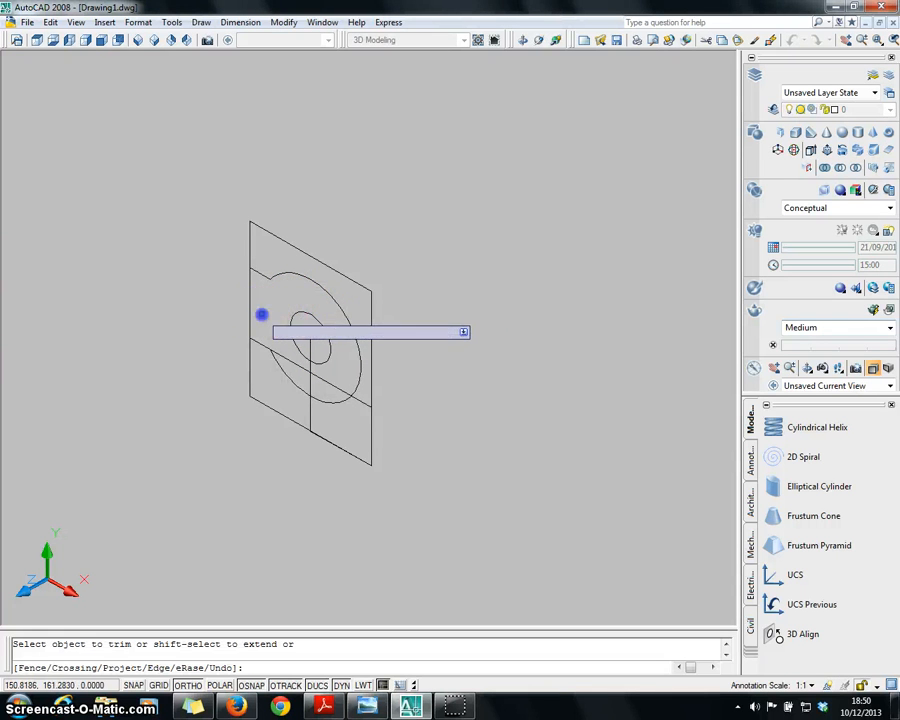
left_click(345, 388)
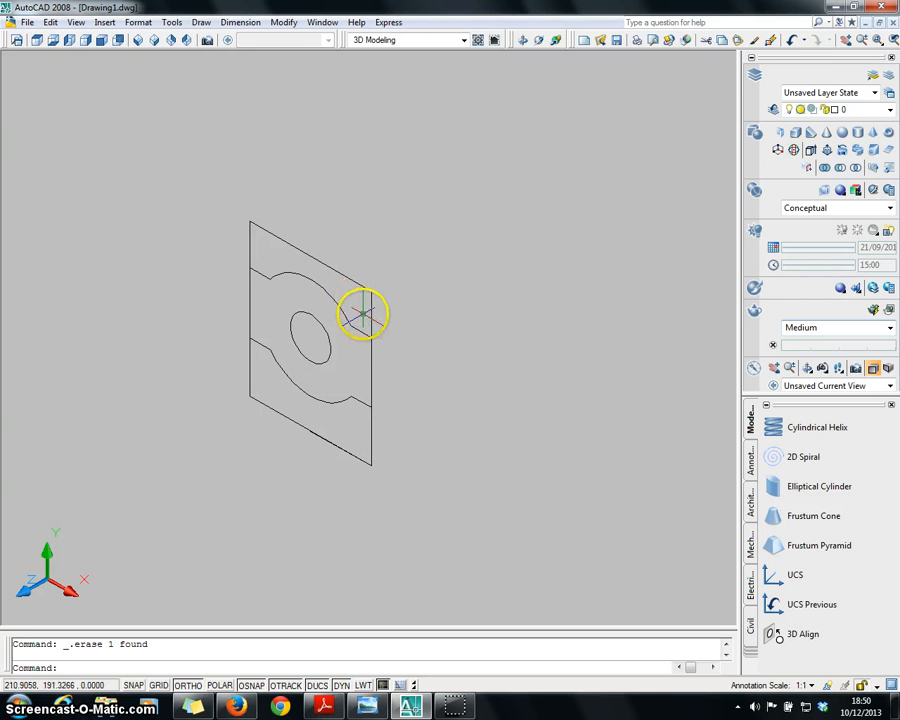
mouse_move(356, 412)
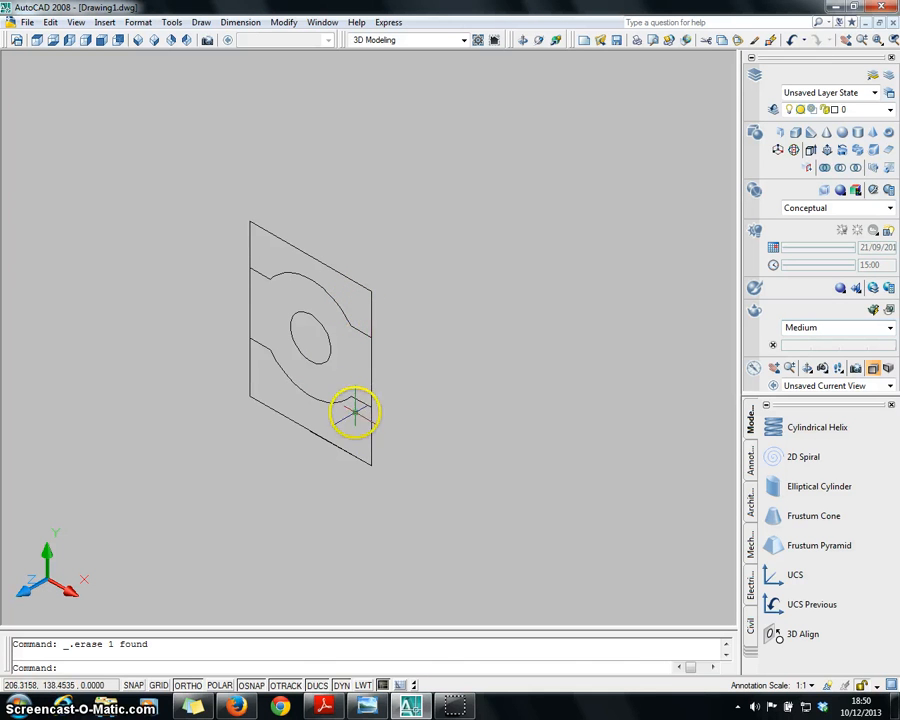
- Bring up the dimensioned bracket reference in Windows Photo Viewer
left_click(366, 708)
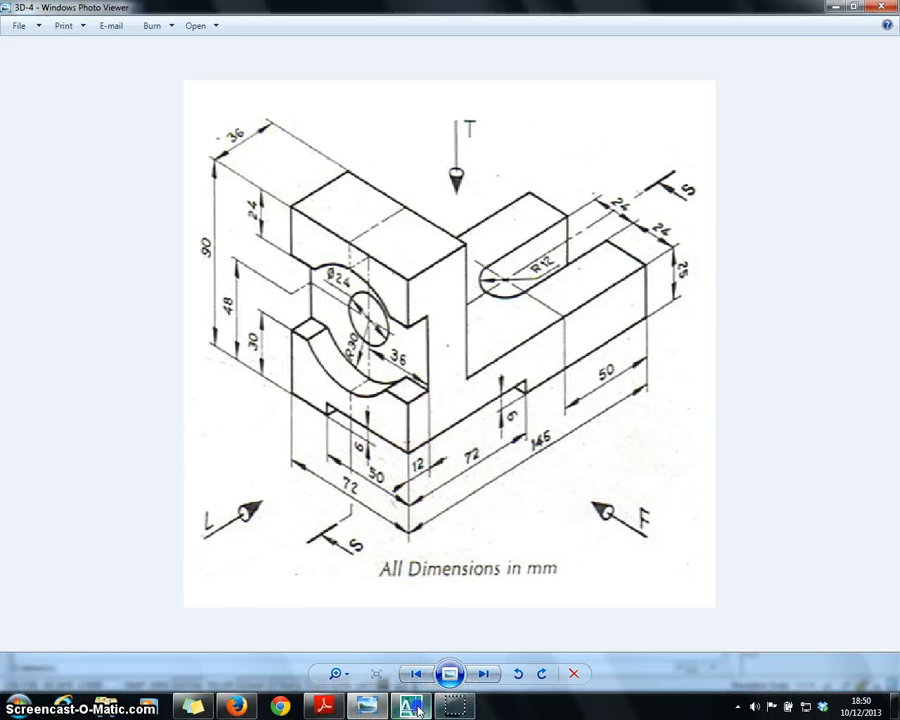
left_click(410, 707)
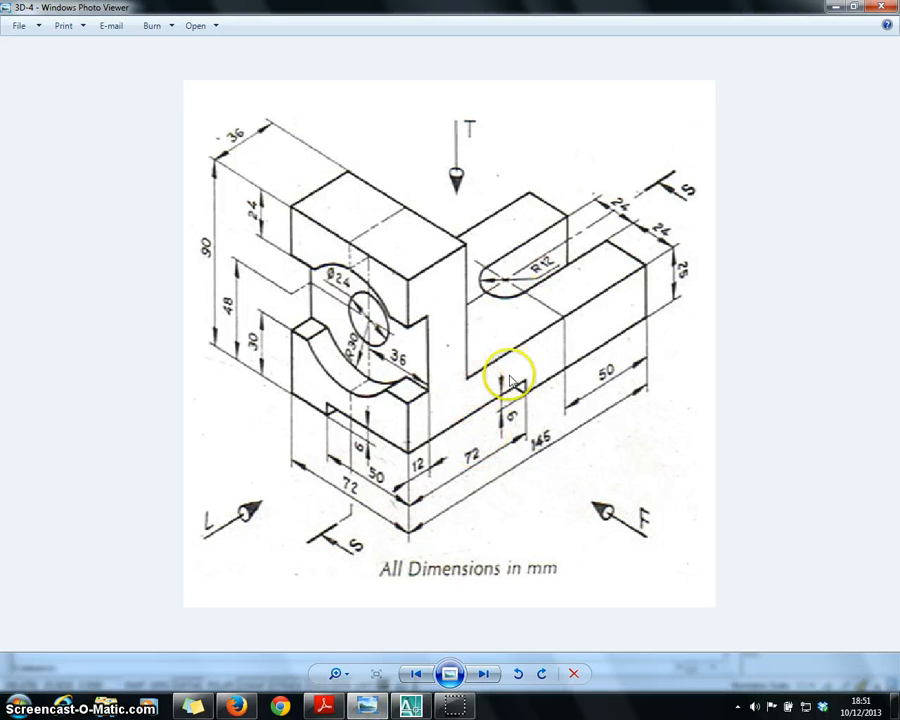
mouse_move(520, 470)
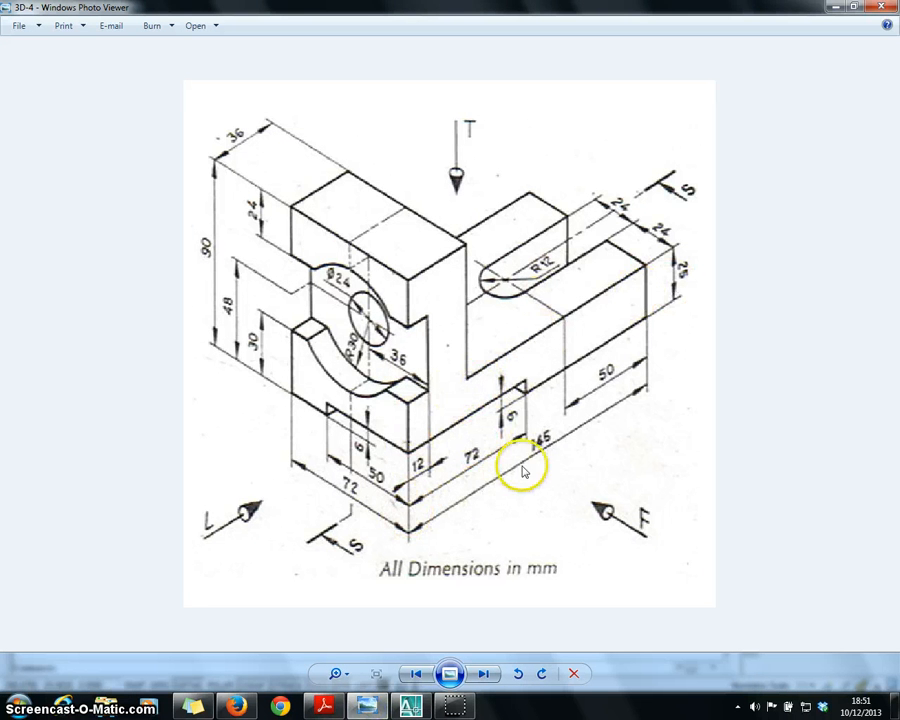
mouse_move(448, 253)
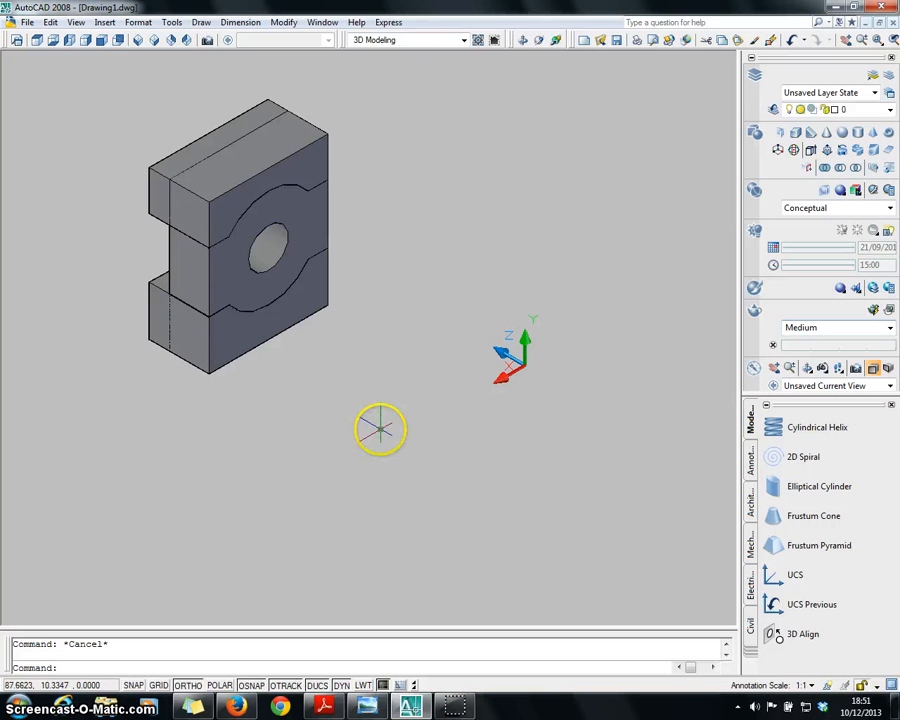
mouse_move(22, 90)
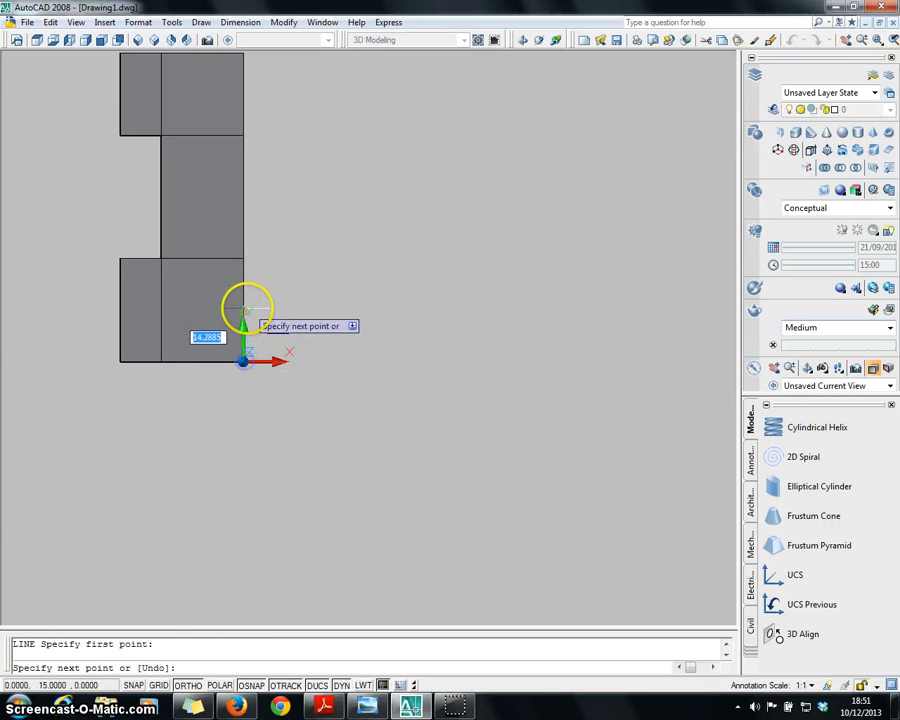
- Draw the 25-high base arm rectangle and press-pull it into a solid
type("25")
type("1")
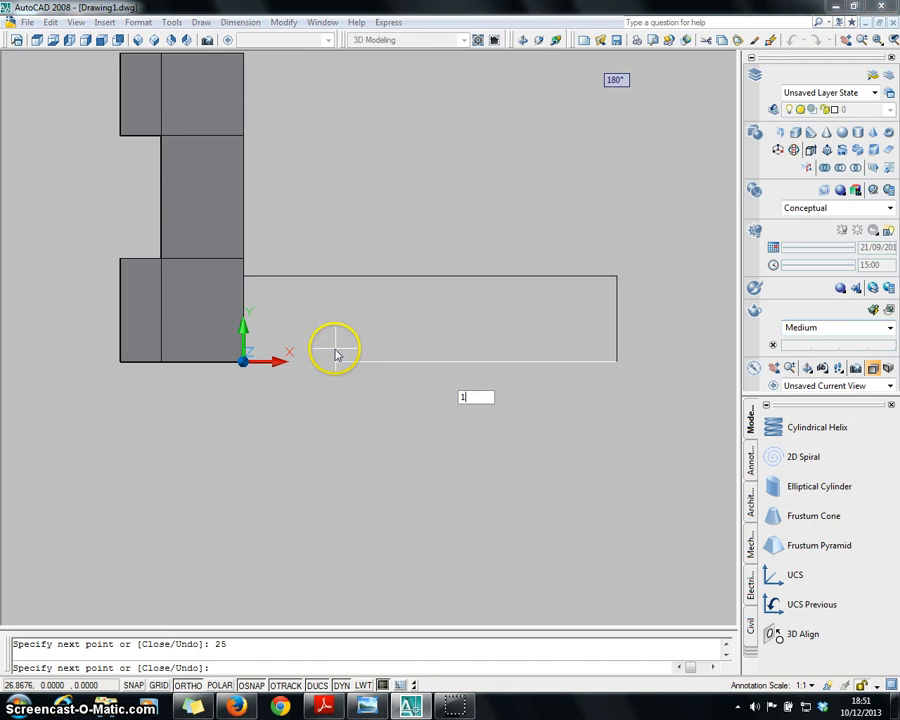
key("Escape")
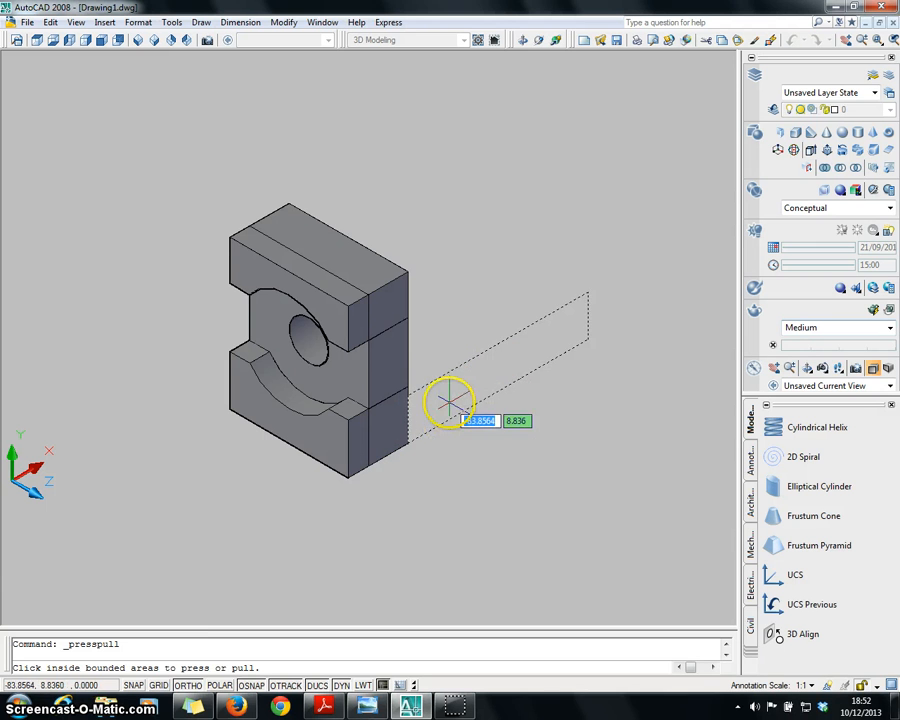
left_click(450, 400)
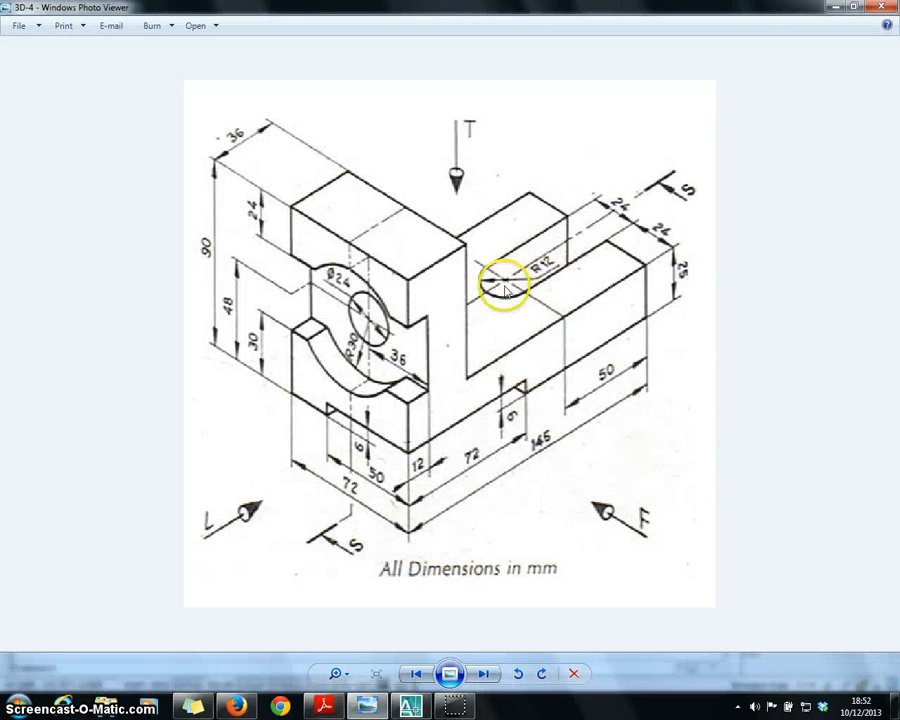
mouse_move(627, 247)
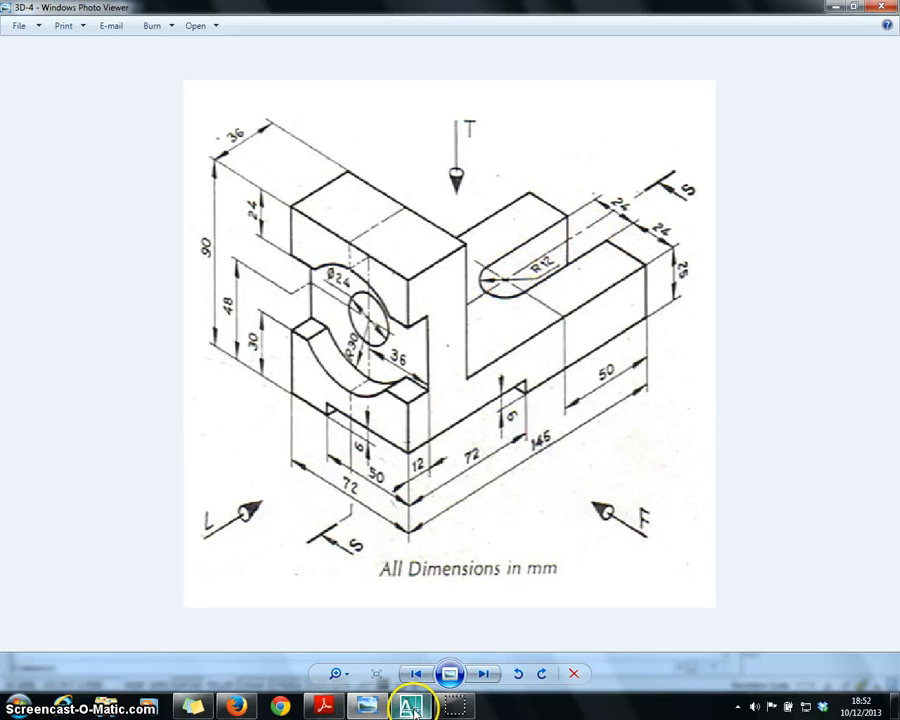
left_click(410, 707)
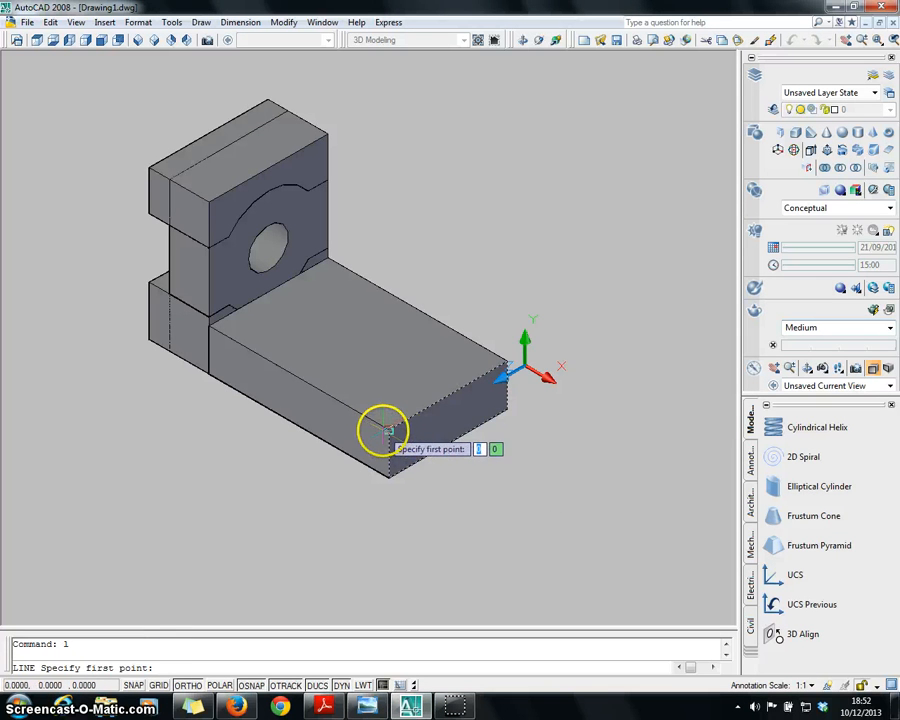
- Outline the slot (5) at the arm's front edge and press-pull it through the arm
left_click(388, 413)
type("24")
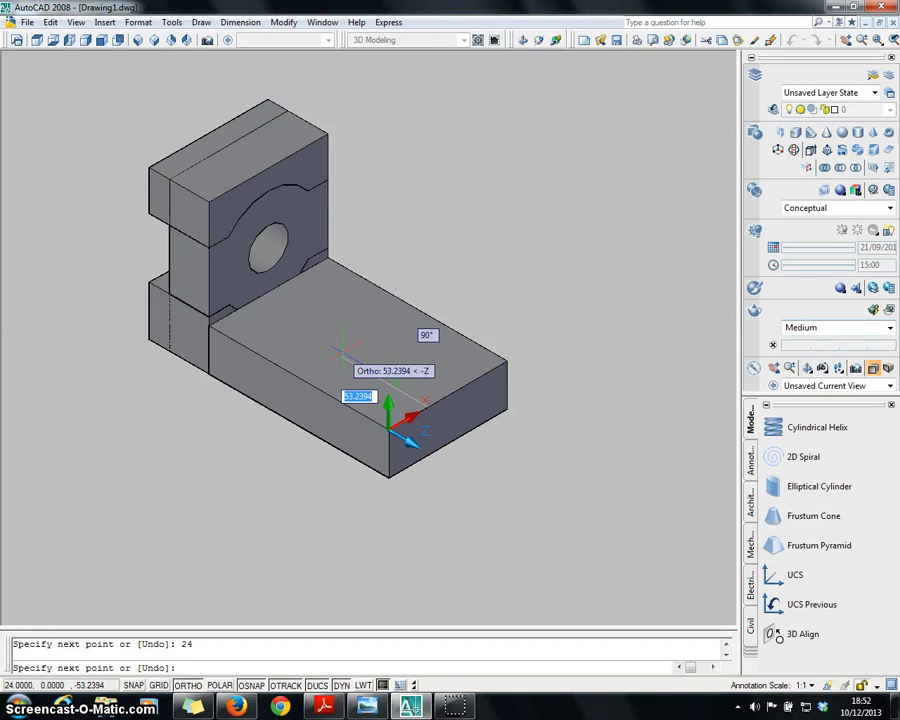
type("5")
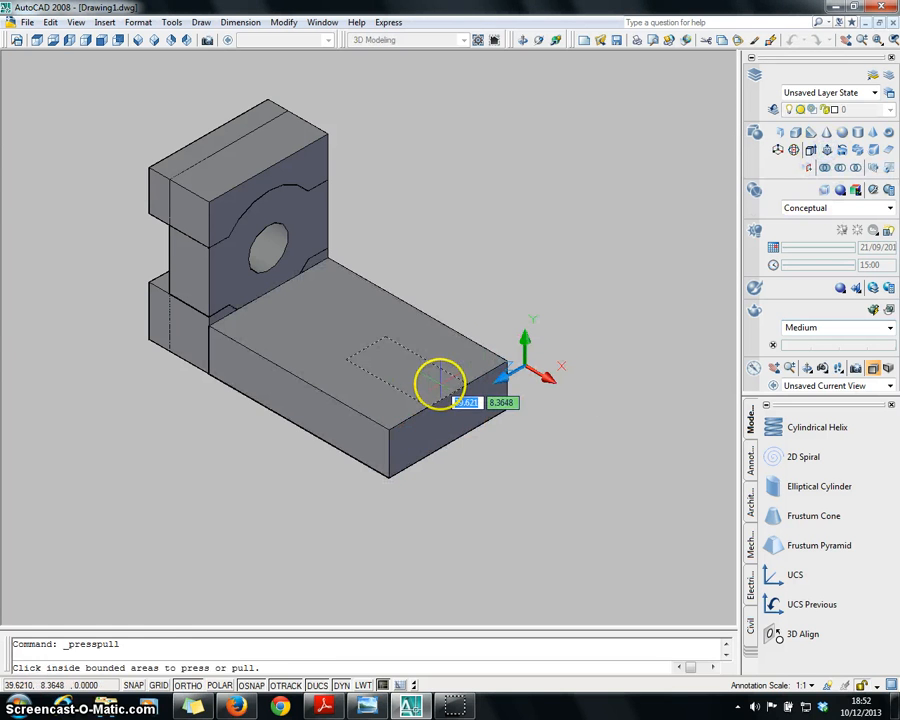
left_click(440, 385)
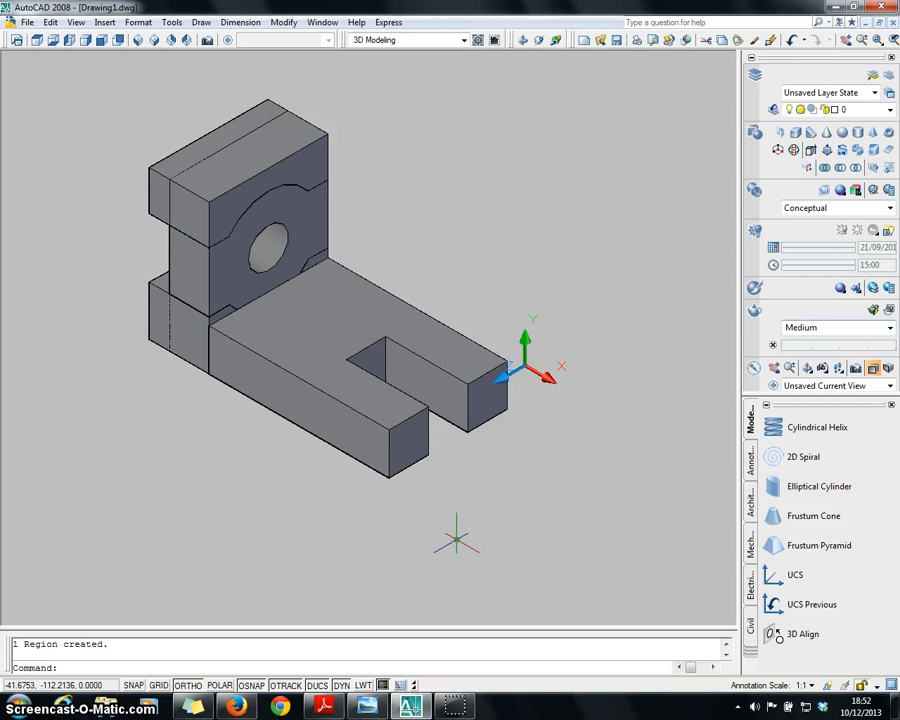
- Press-pull a radius 12 circle through the slot's inner end in isometric view
type("c")
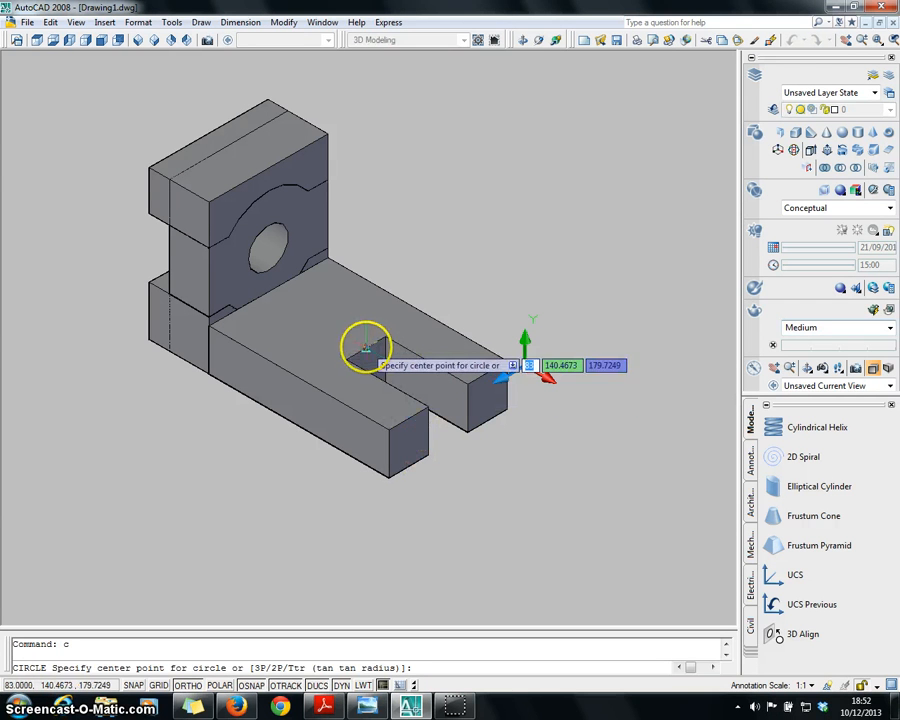
left_click(366, 347)
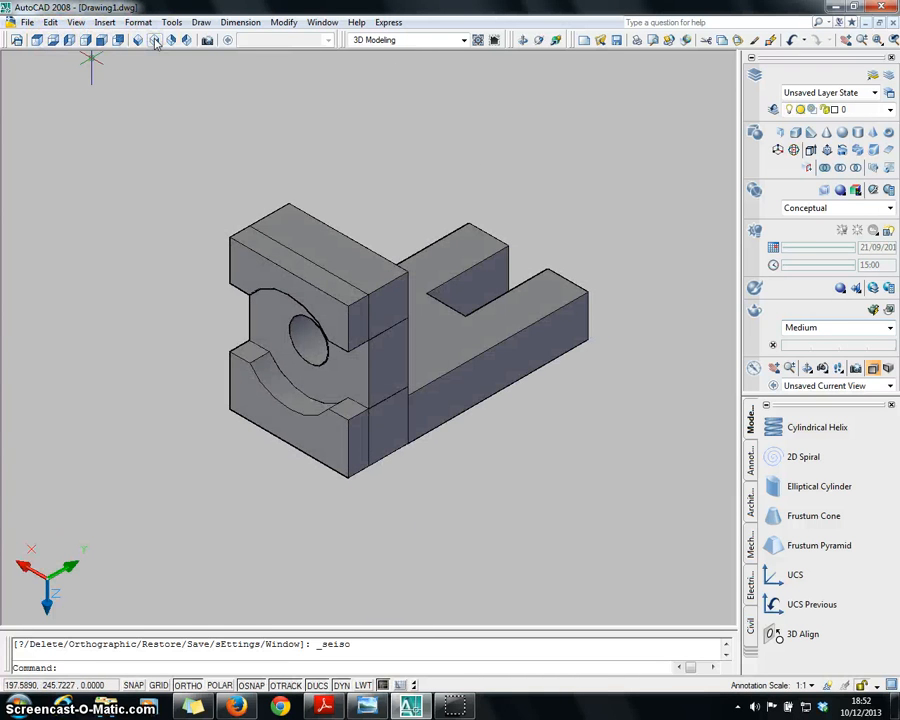
left_click(171, 40)
type("c")
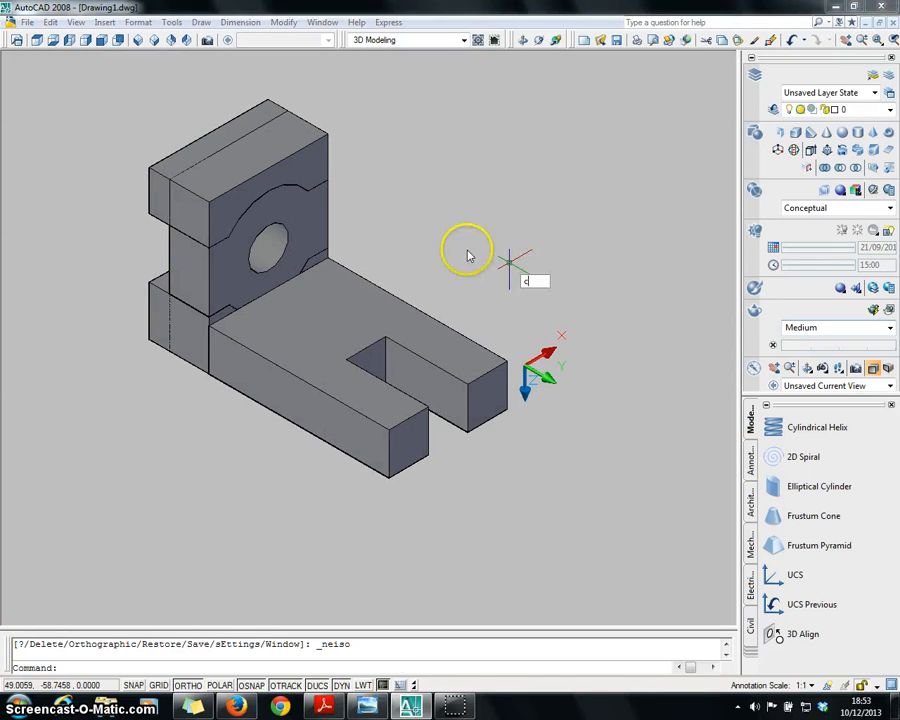
left_click(352, 330)
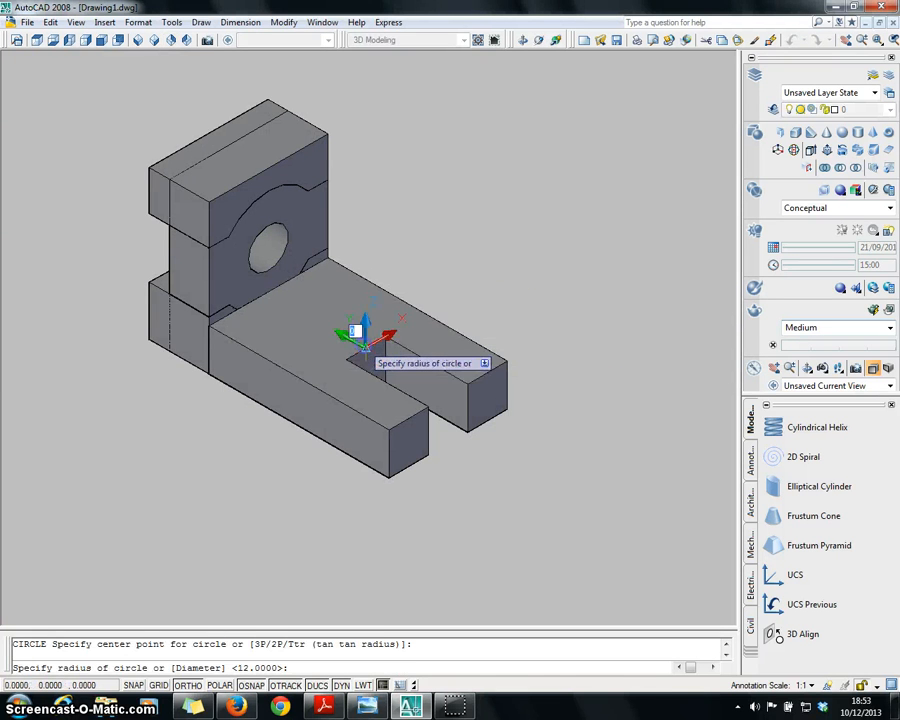
type("12")
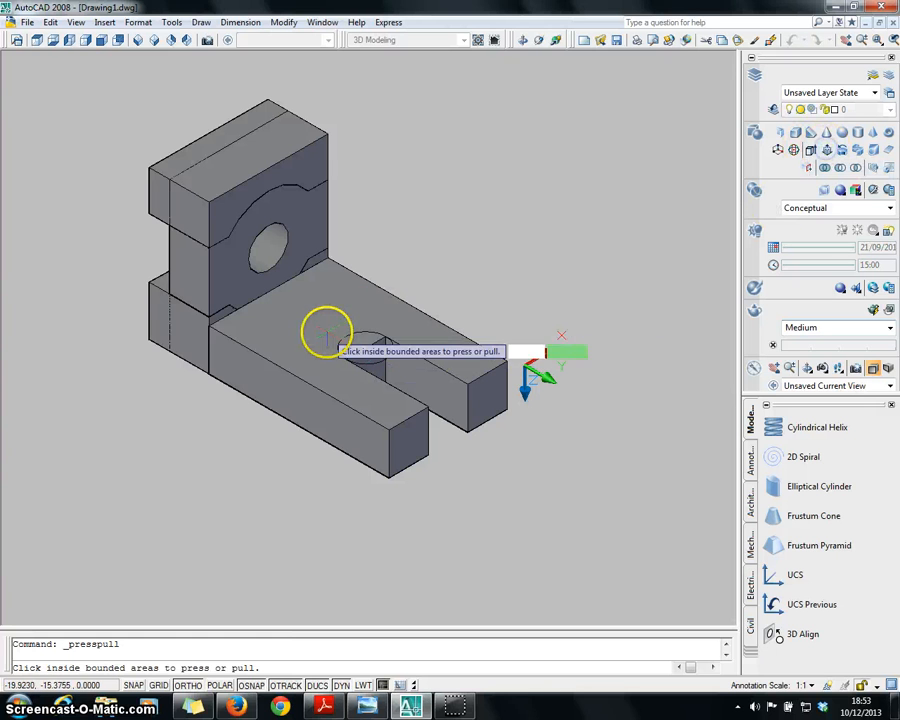
left_click(330, 332)
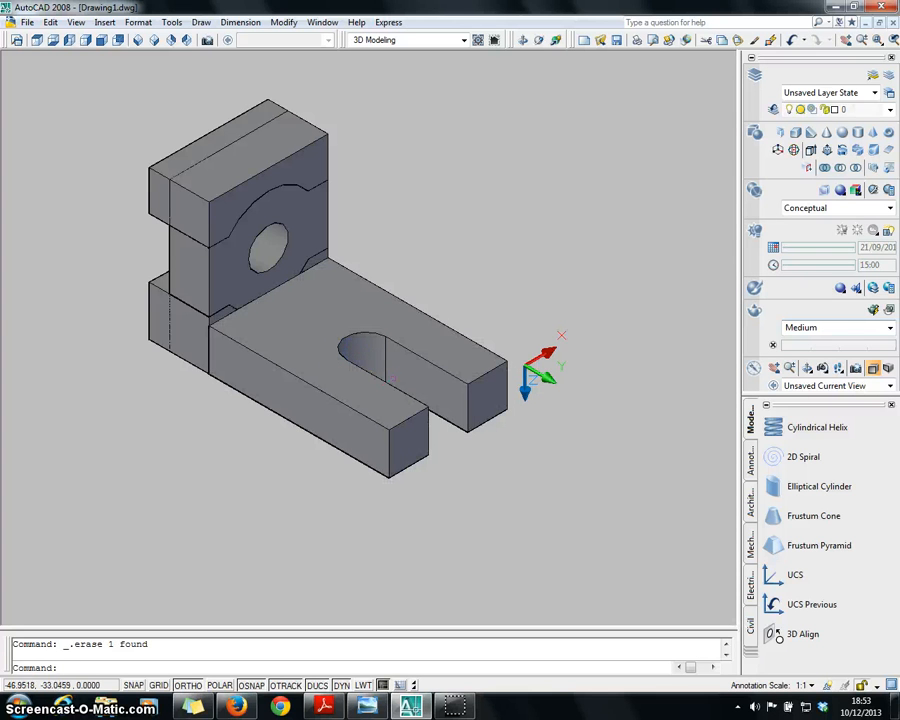
mouse_move(495, 447)
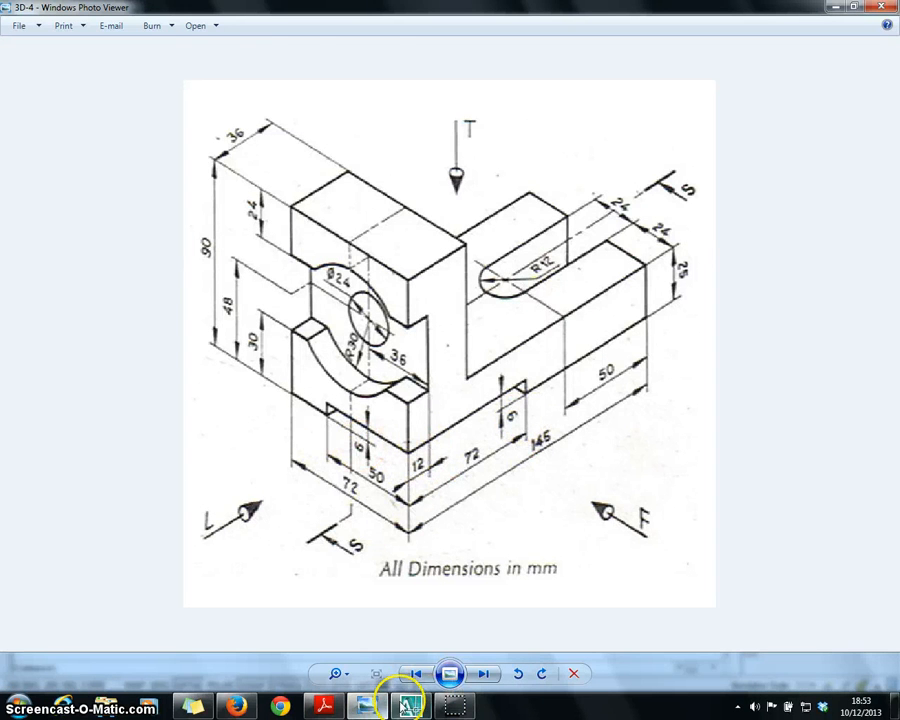
- Draw the 50 by 9 channel outline beneath the block and press-pull it out
left_click(410, 707)
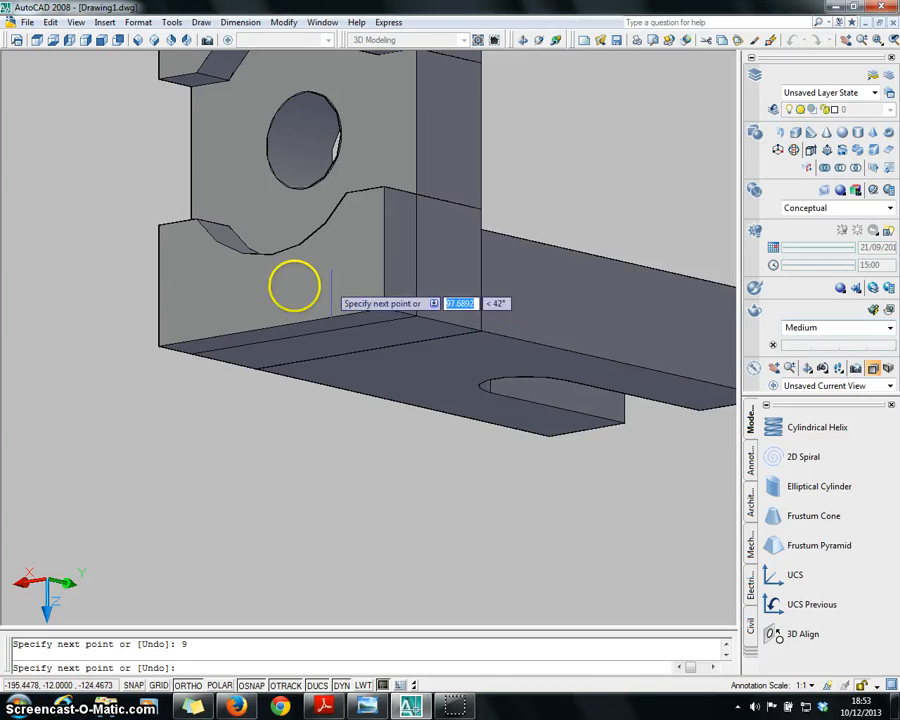
mouse_move(230, 290)
type("50")
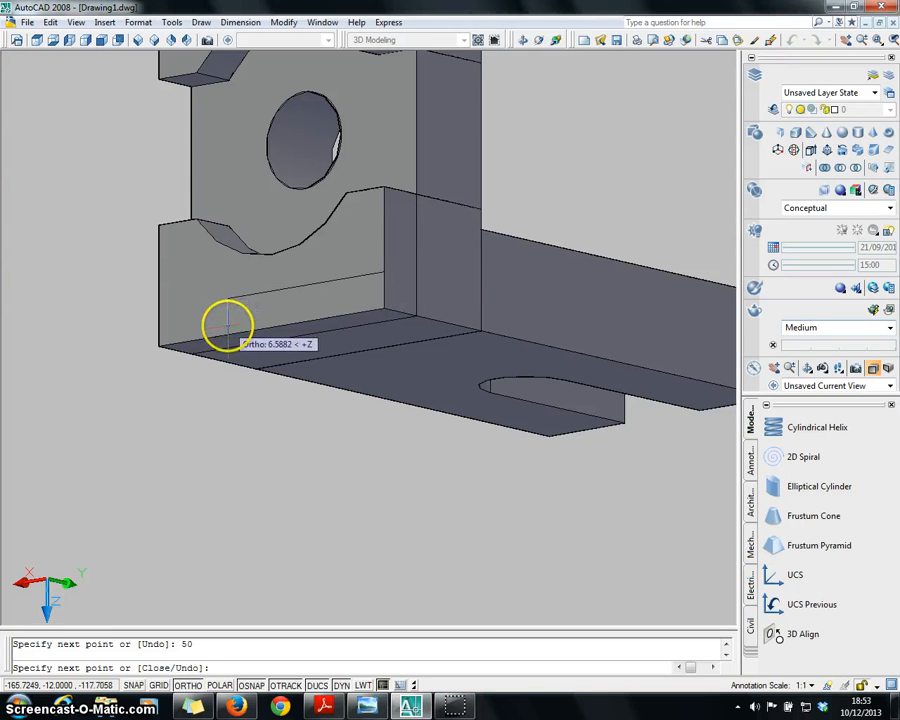
type("9")
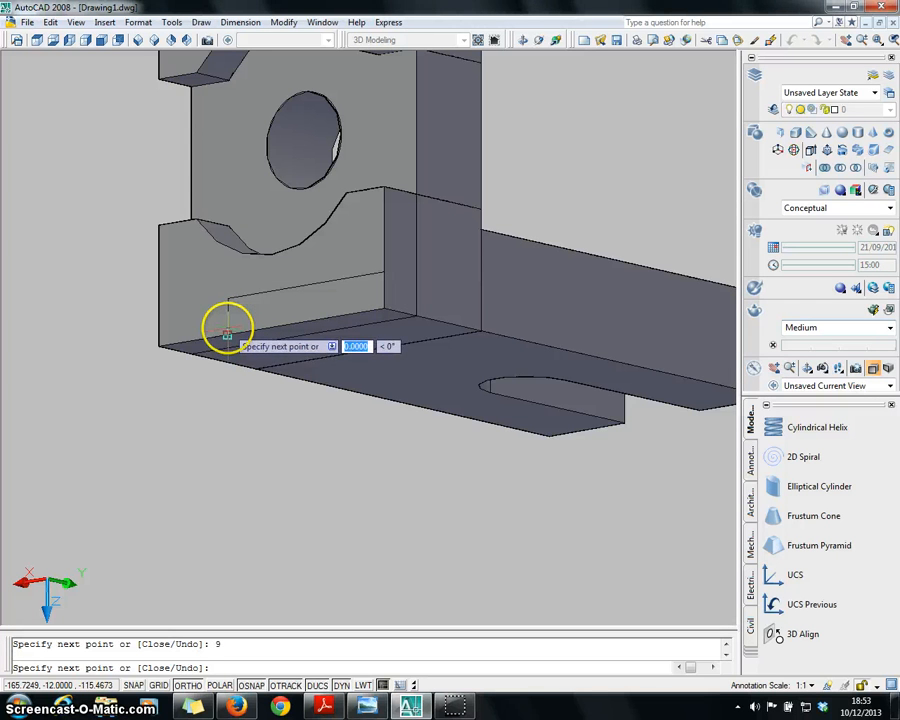
key("Escape")
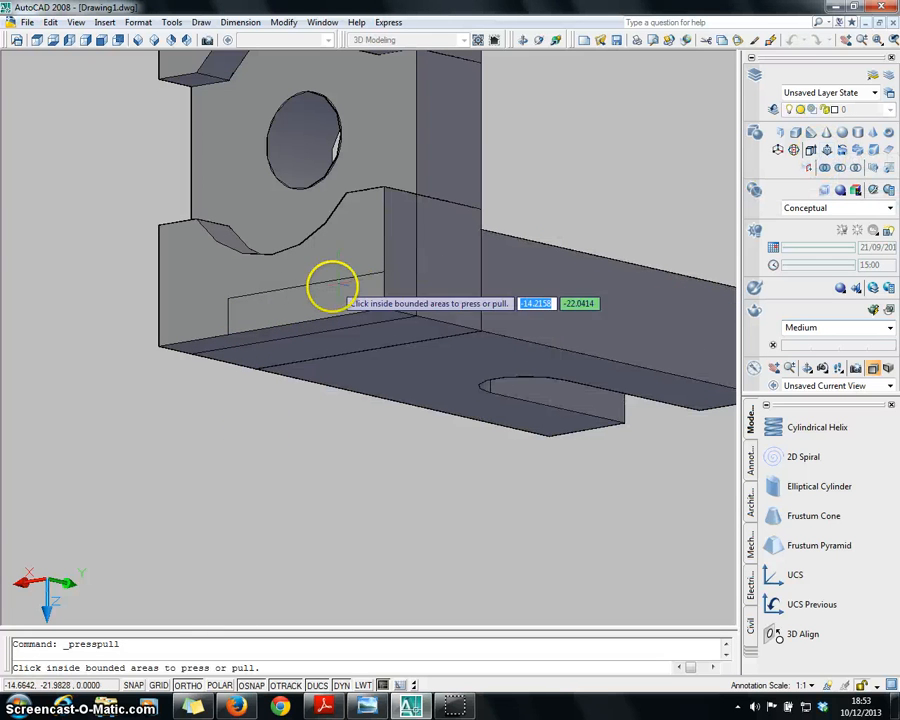
left_click(330, 290)
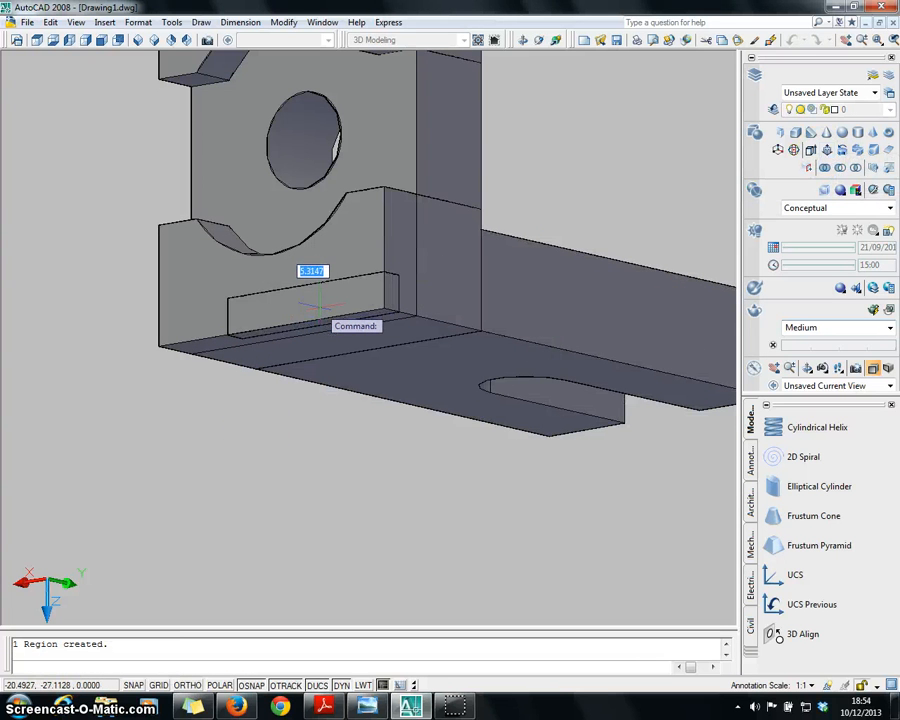
mouse_move(450, 335)
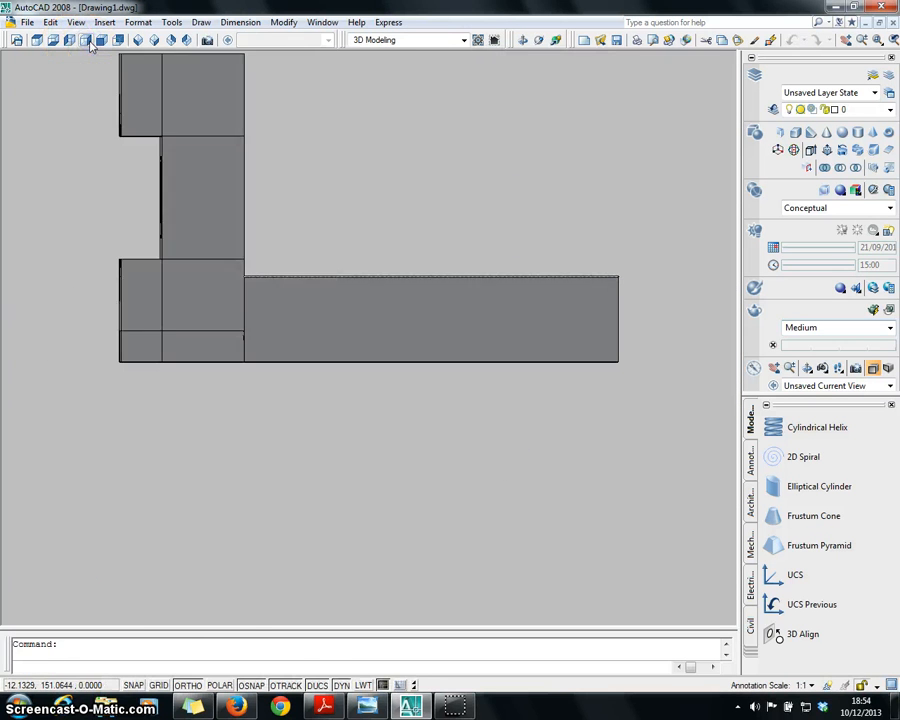
- Place a linear dimension across the upright block's edges, read 36, and cancel
left_click(240, 22)
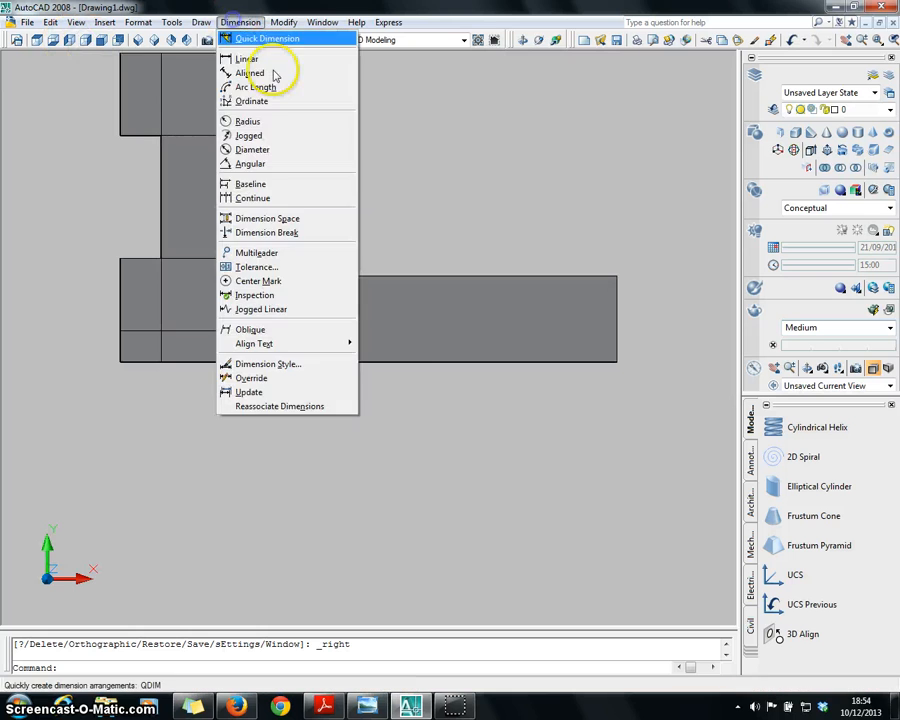
left_click(246, 58)
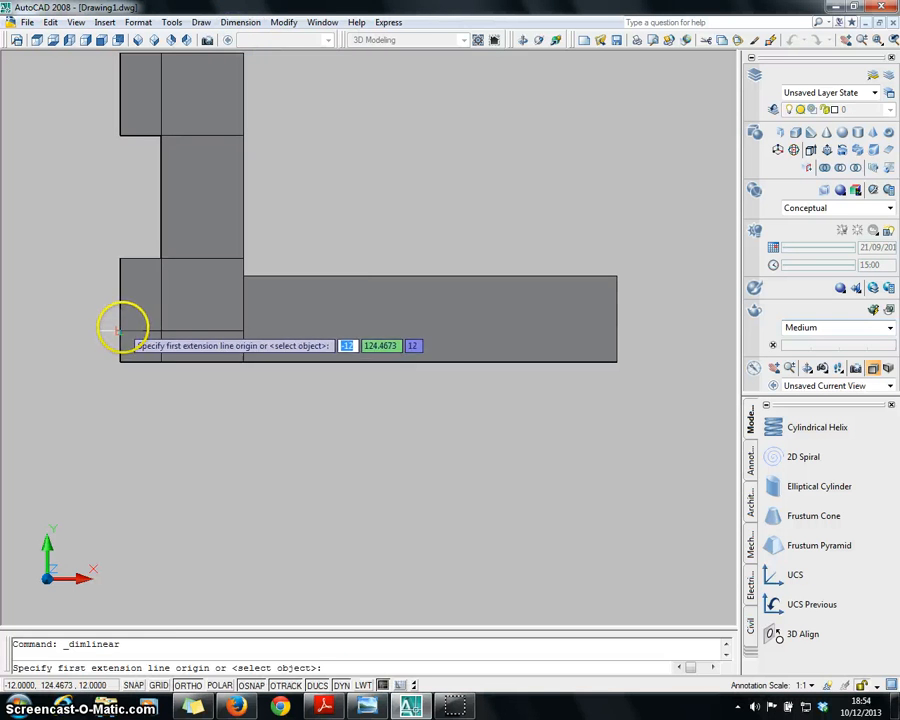
left_click(122, 345)
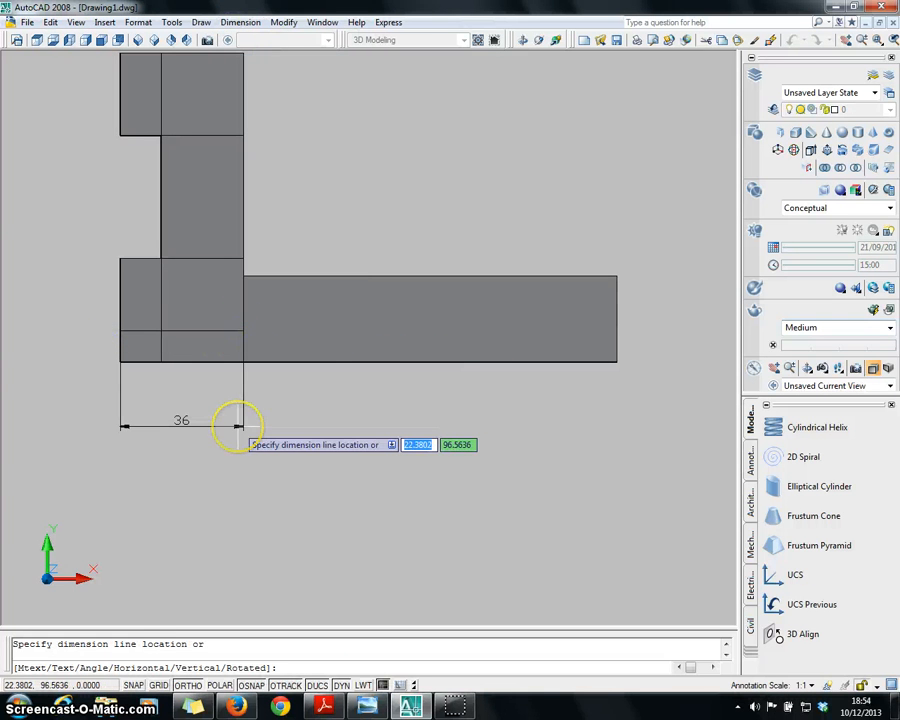
key("Escape")
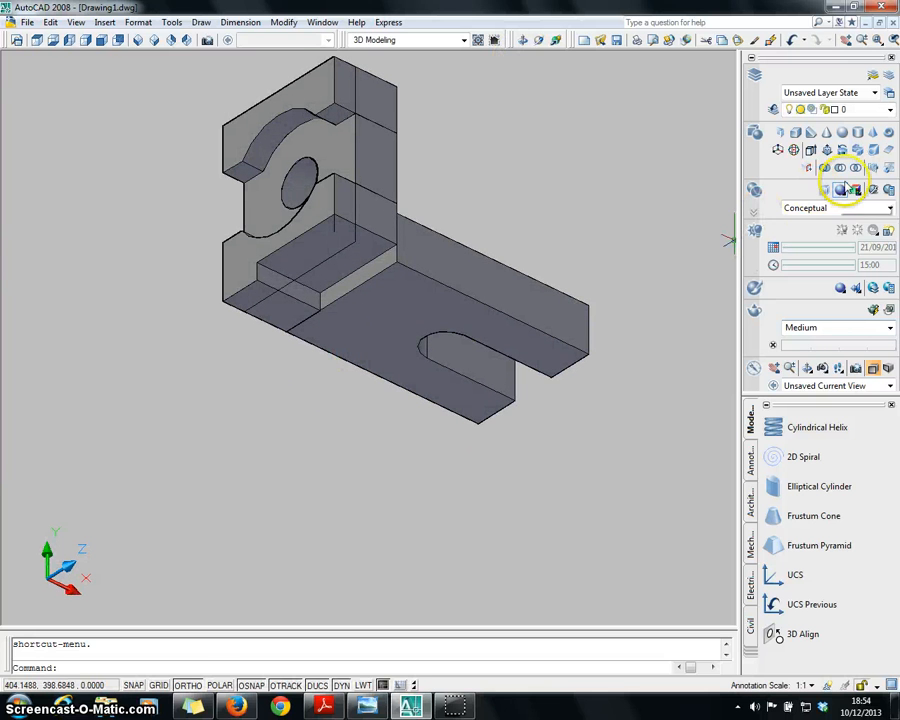
- Select the two stray construction lines along the base arm for erasing
left_click(840, 190)
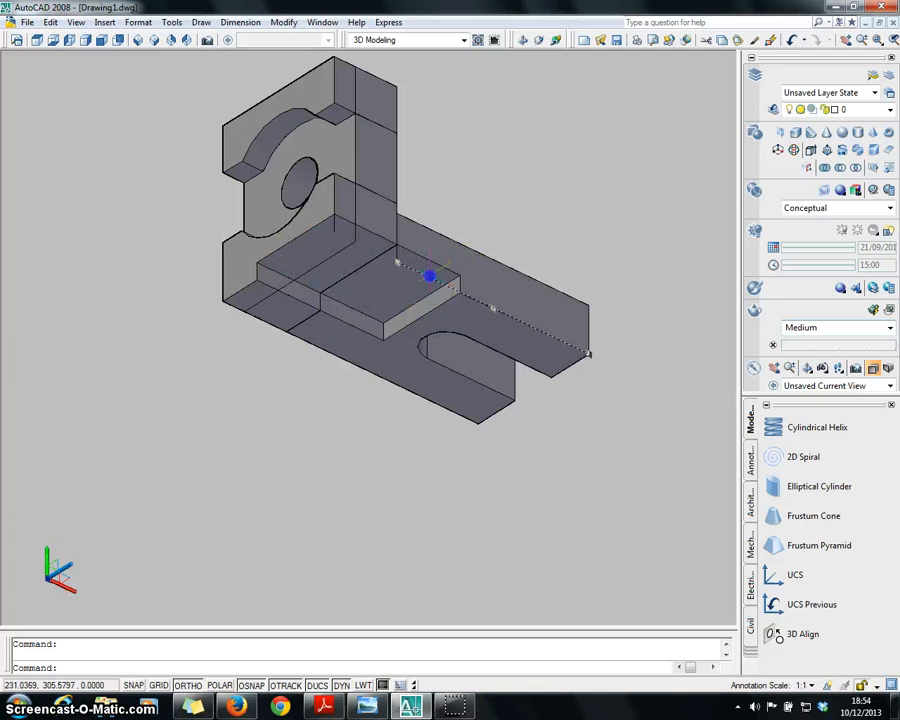
left_click(398, 258)
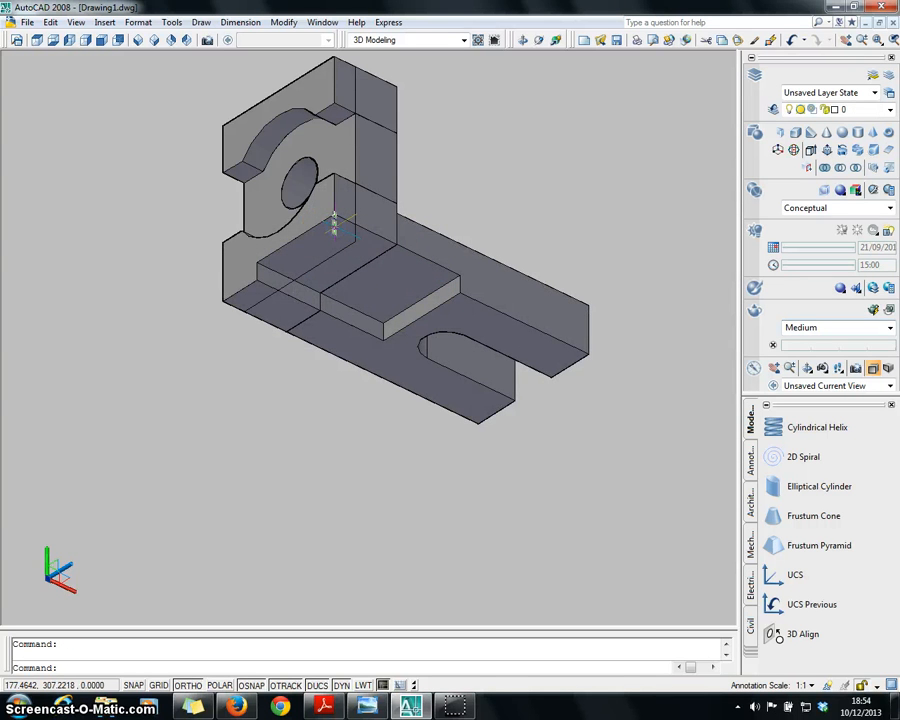
left_click(360, 228)
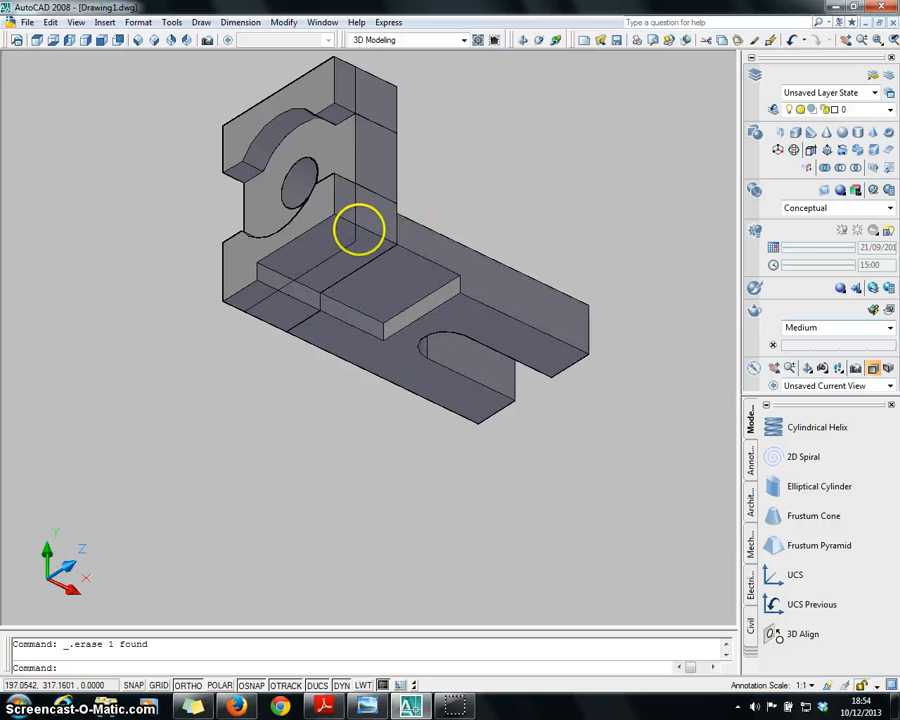
mouse_move(340, 250)
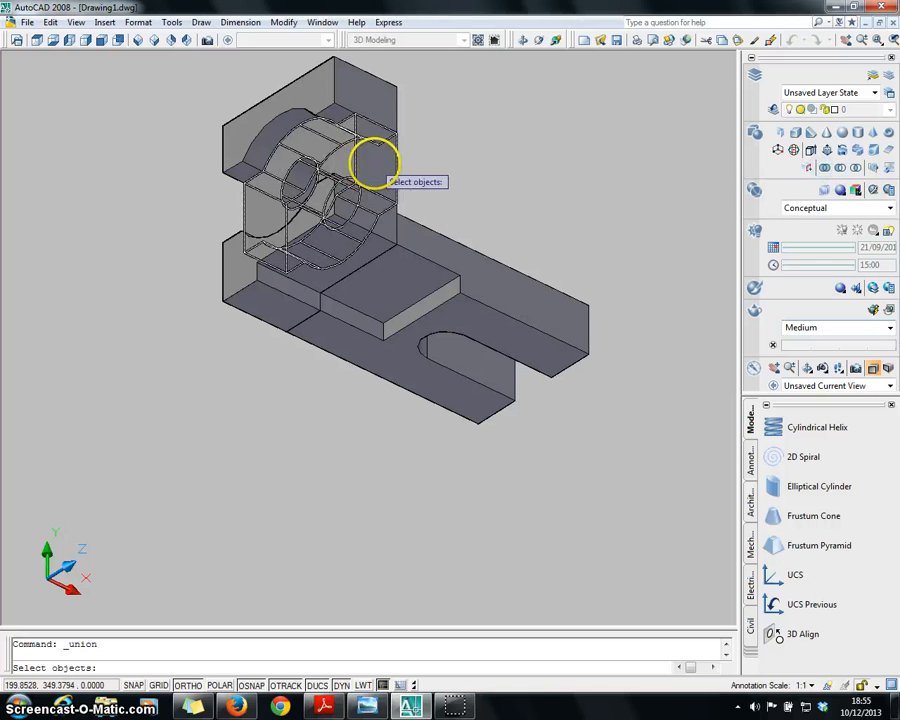
- Union all bracket pieces and orbit to inspect the merged solid
left_click(245, 285)
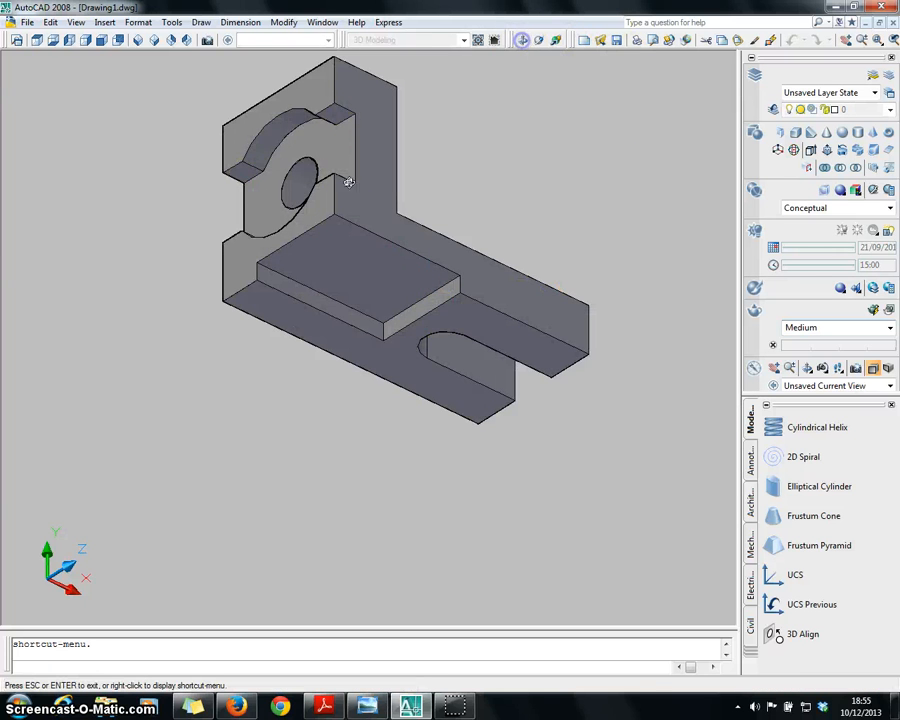
left_click_drag(350, 180, 413, 347)
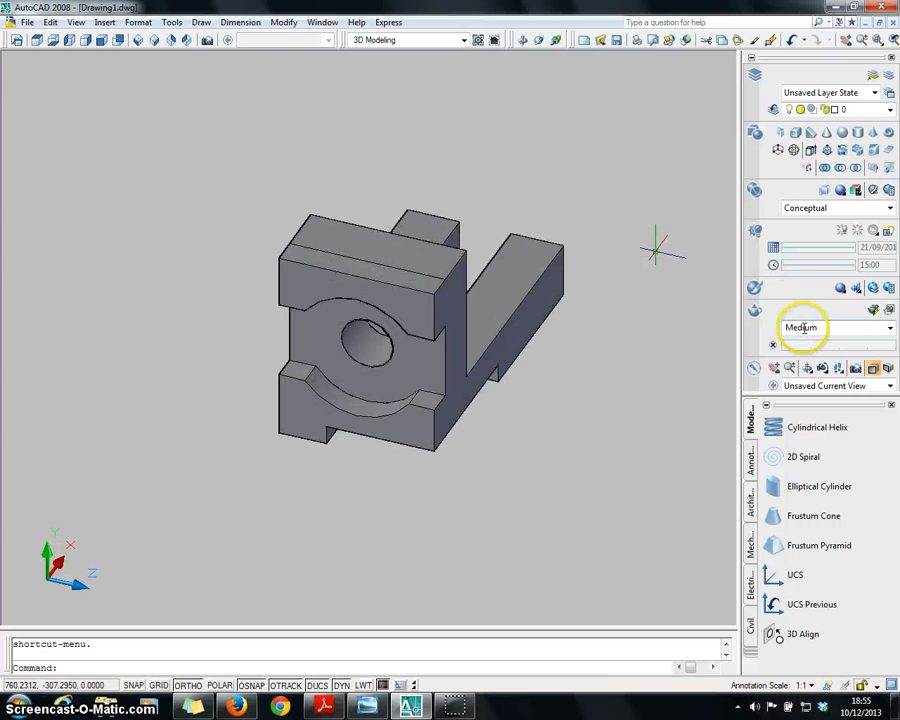
left_click(838, 207)
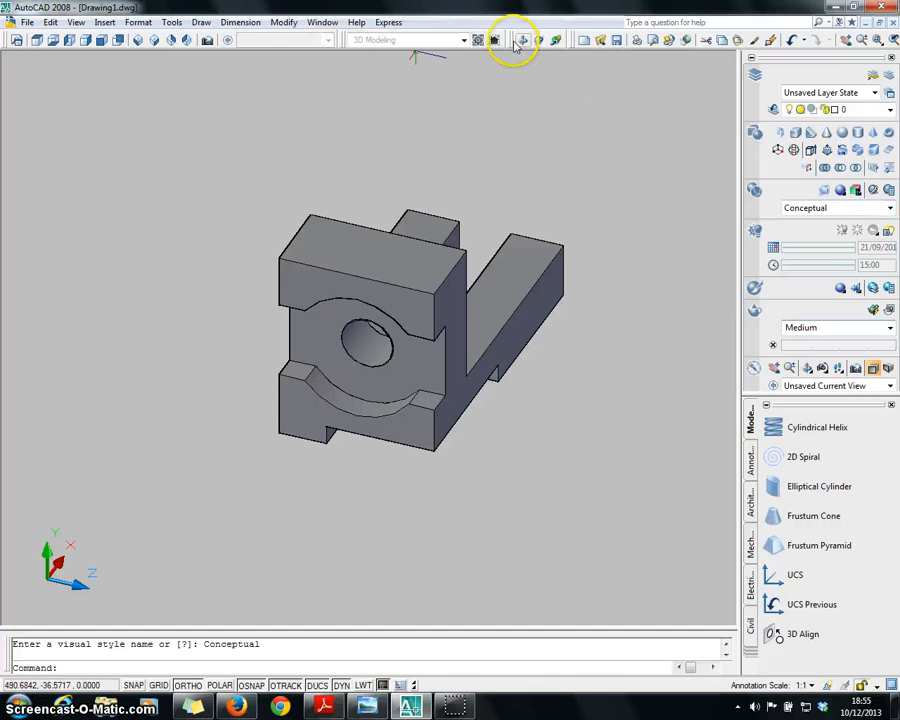
left_click_drag(515, 42, 417, 152)
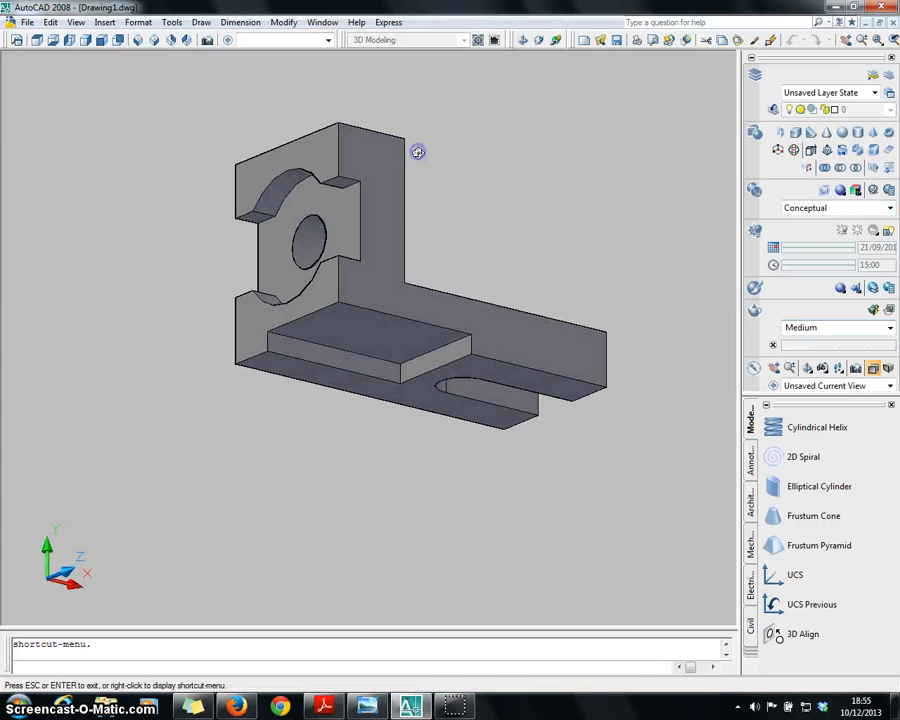